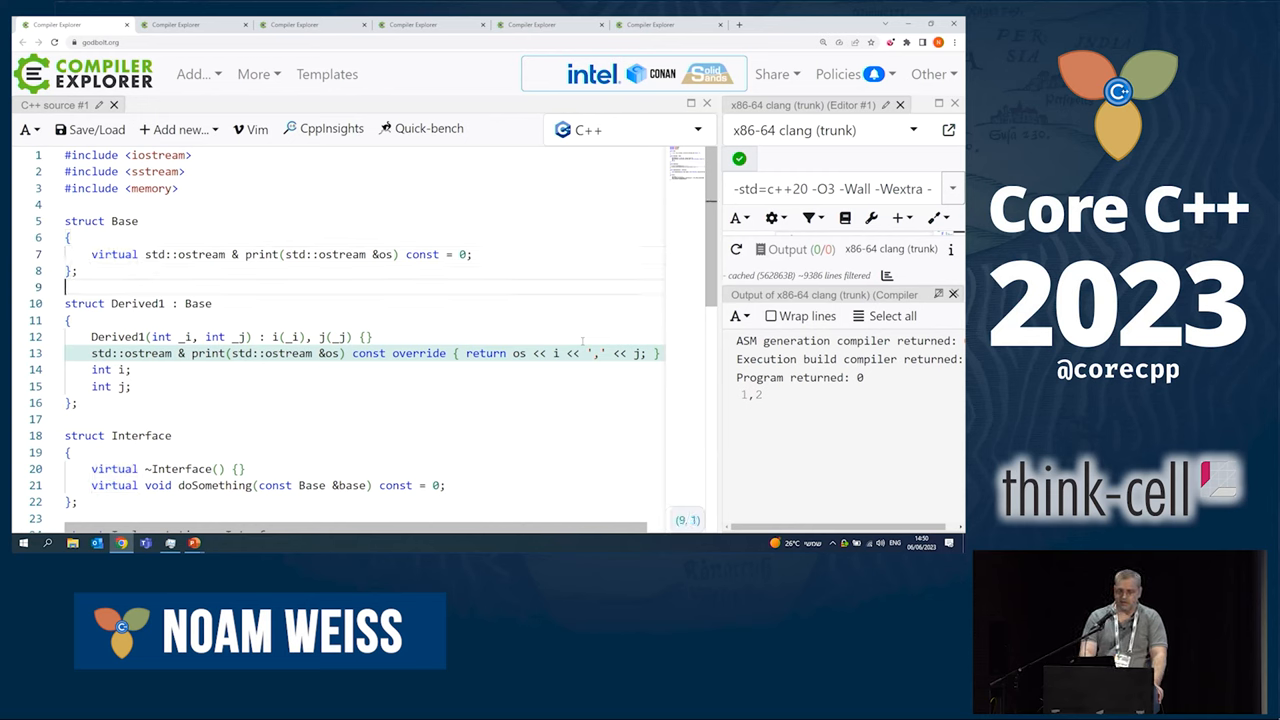
Walk through Derived1's print override, its int j member, and the Derived1 object in main
{"action": "double_click", "coordinate": [150, 353]}
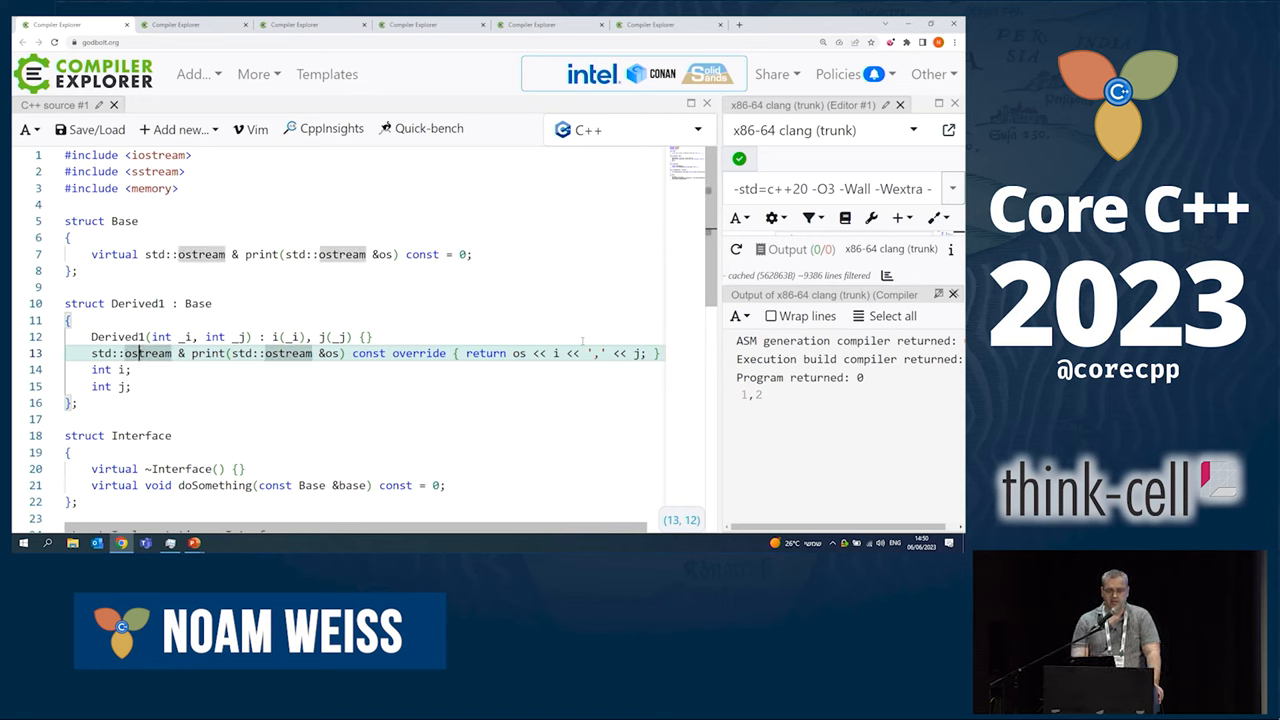
{"action": "left_click", "coordinate": [133, 387]}
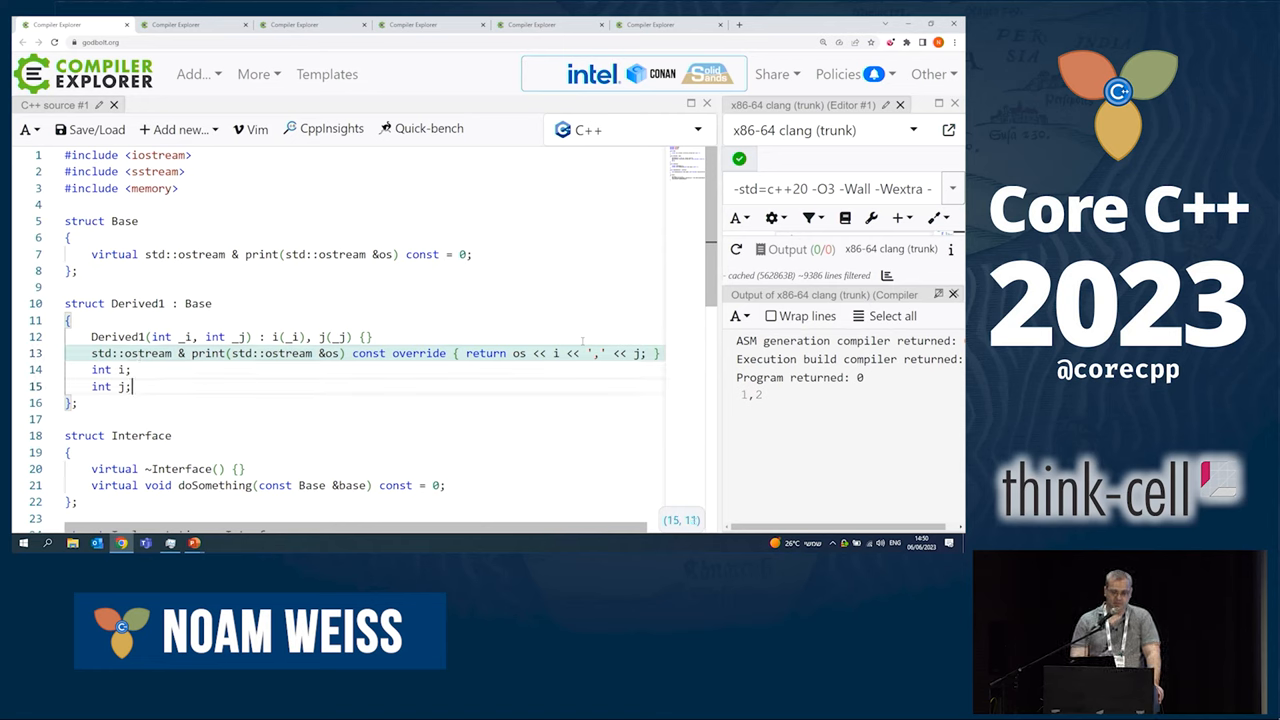
{"action": "scroll", "scroll_direction": "down", "scroll_amount": 3}
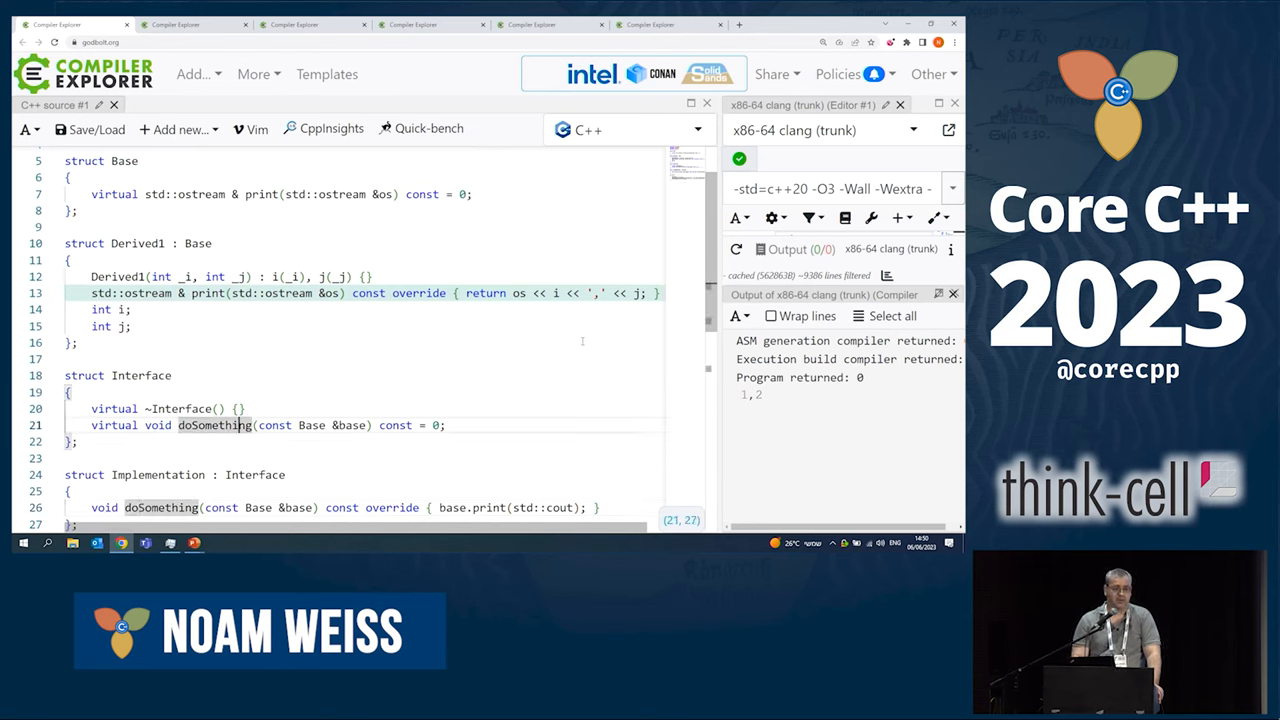
{"action": "scroll", "scroll_direction": "down", "scroll_amount": 3}
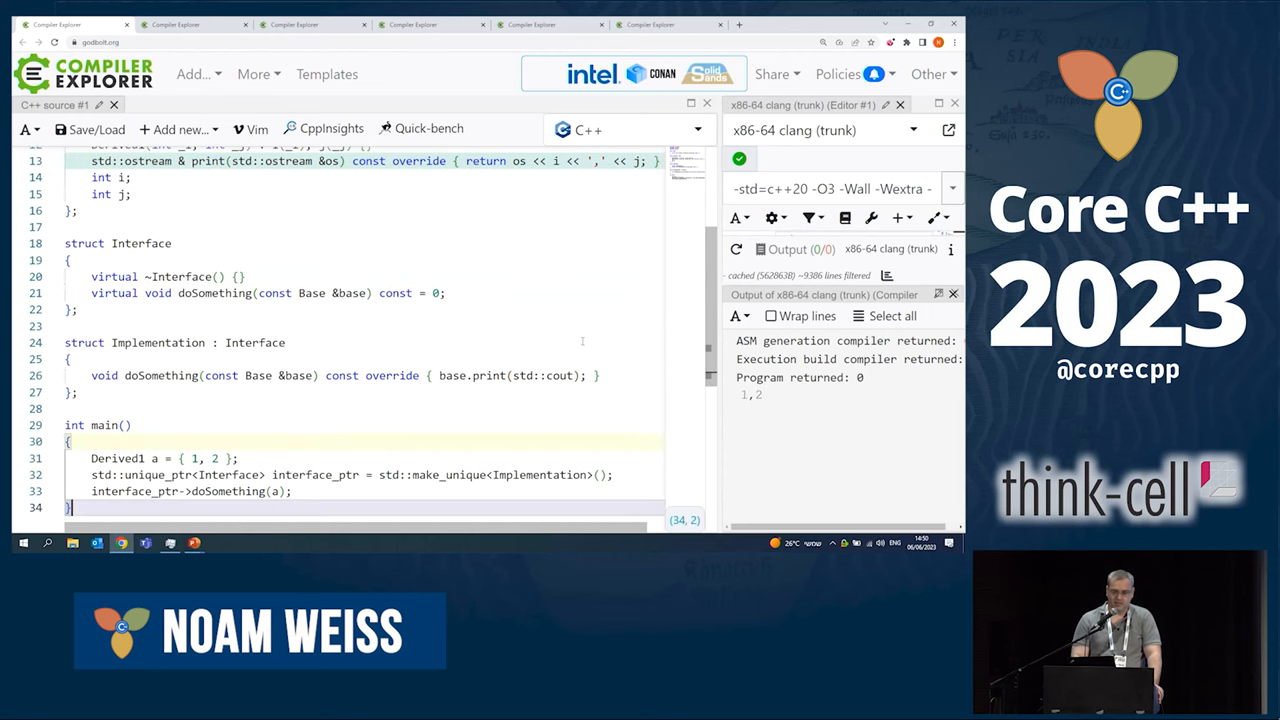
{"action": "left_click", "coordinate": [75, 392]}
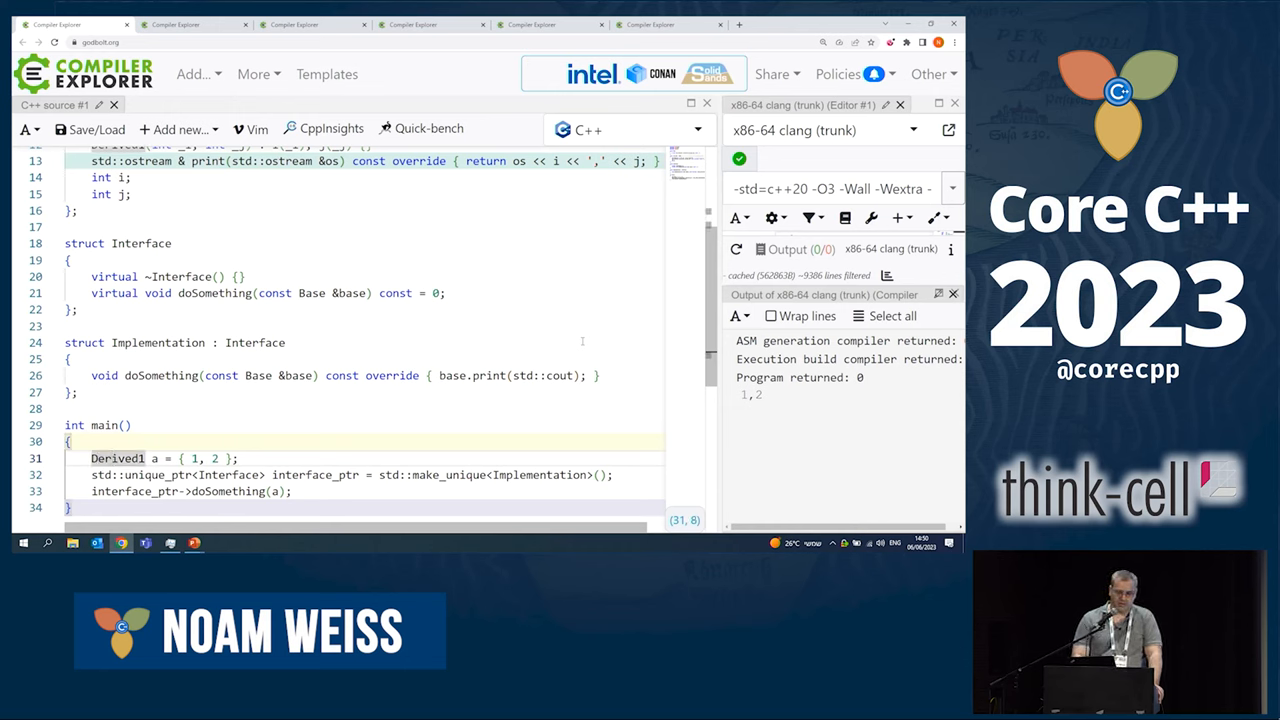
{"action": "left_click", "coordinate": [70, 508]}
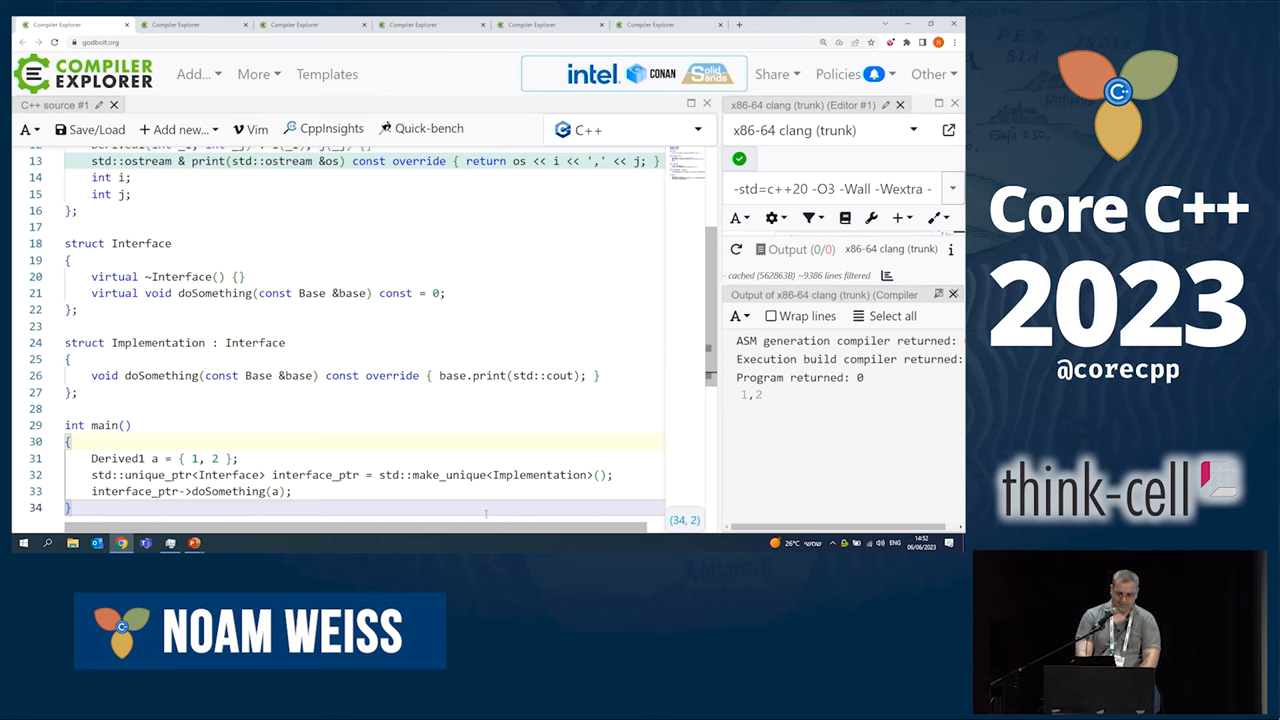
{"action": "mouse_move", "coordinate": [170, 543]}
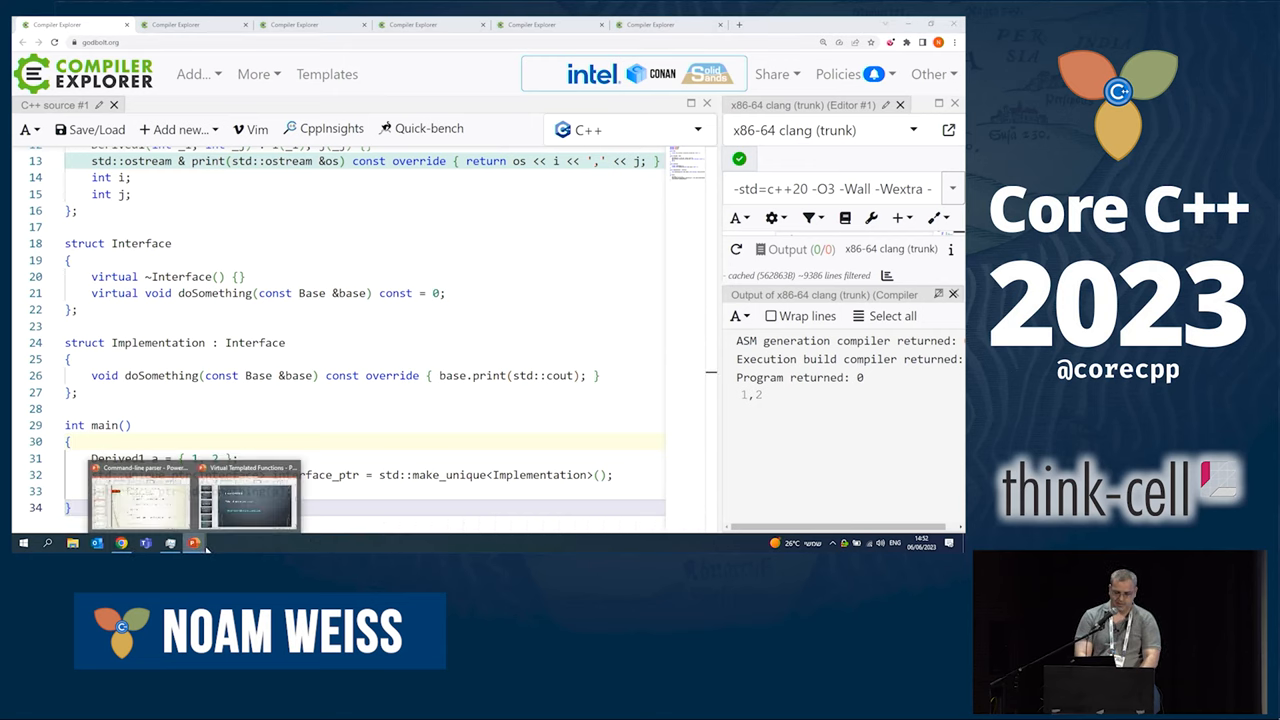
Revisit the disclaimers slide, then return to the First Options slide's inheritance example
{"action": "left_click", "coordinate": [247, 495]}
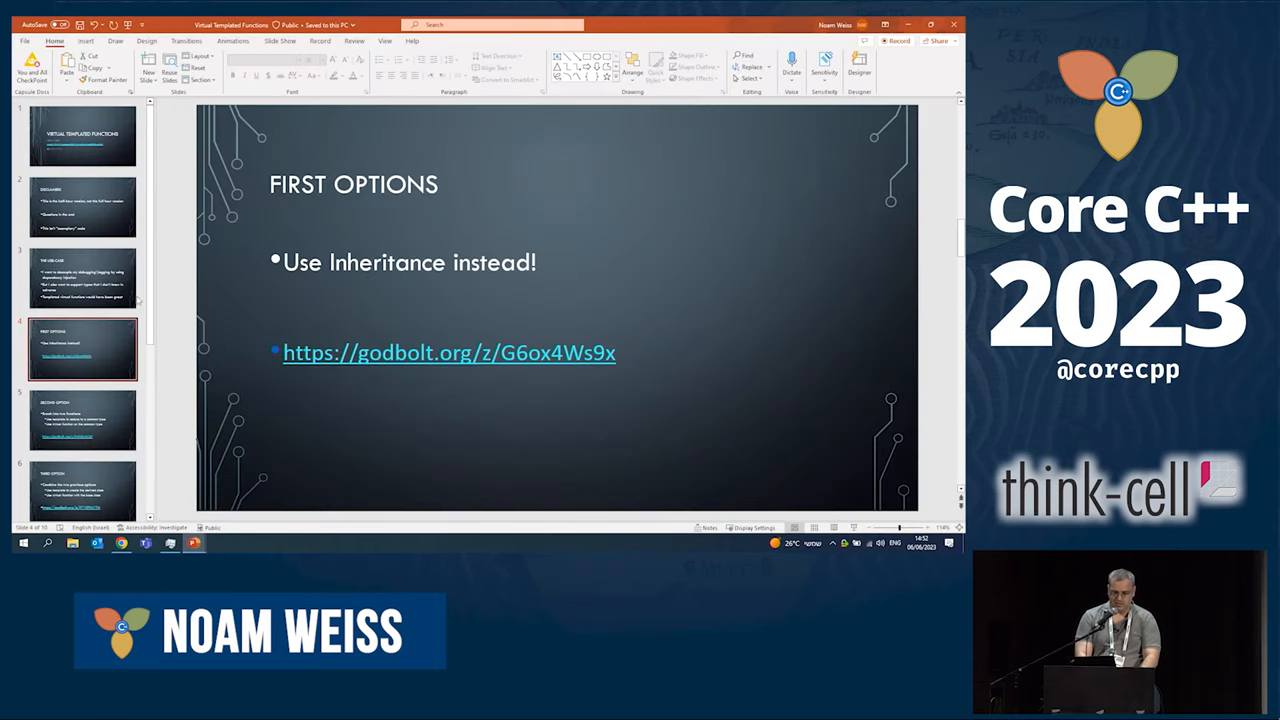
{"action": "left_click", "coordinate": [83, 207]}
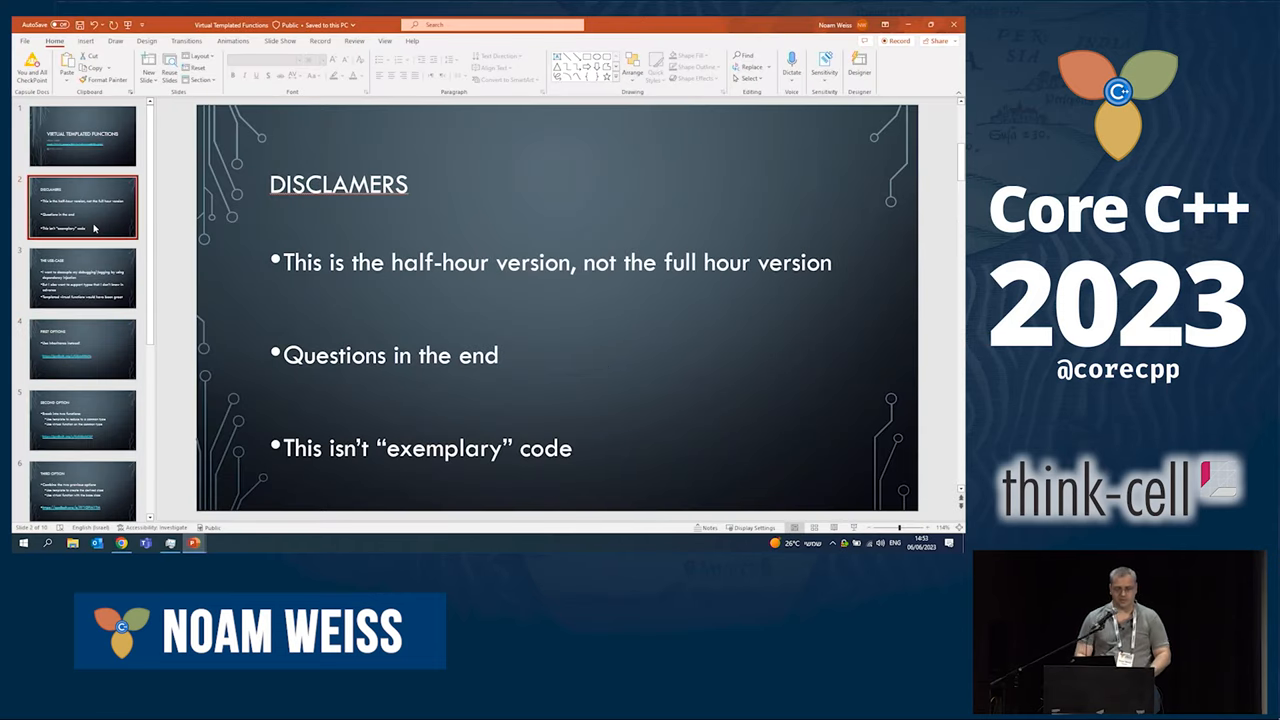
{"action": "left_click", "coordinate": [83, 348]}
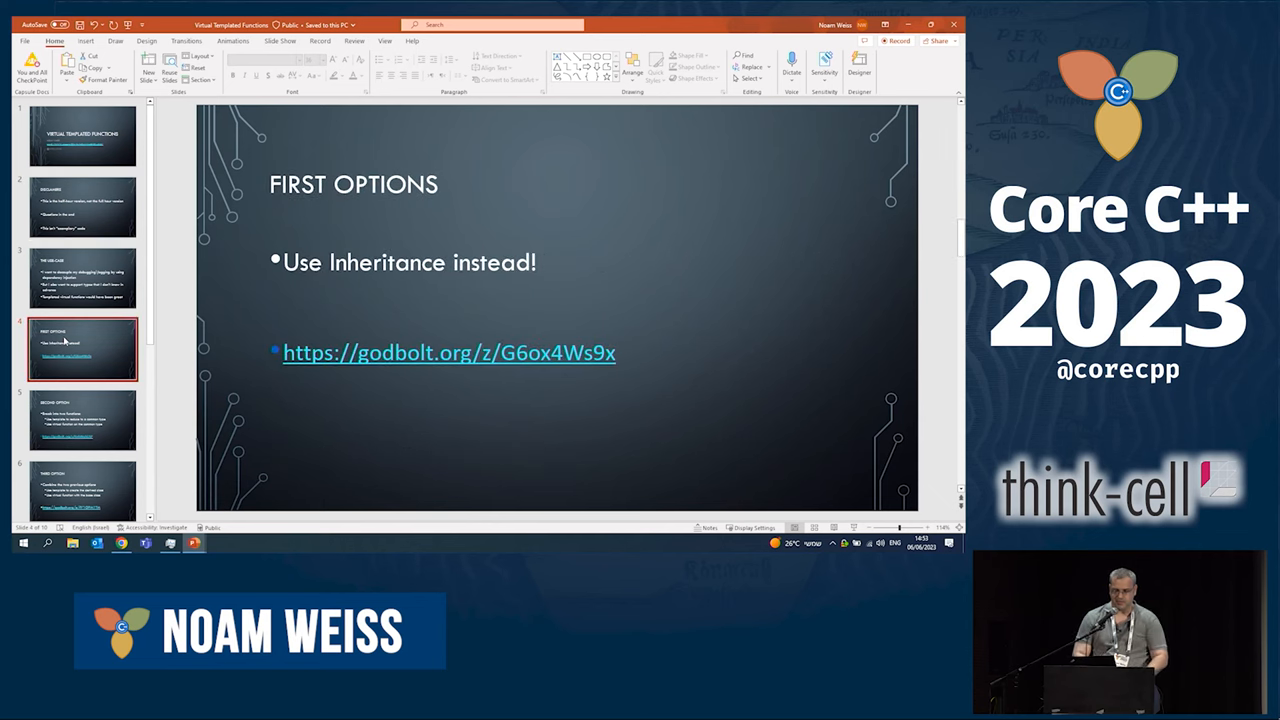
{"action": "left_click", "coordinate": [82, 419]}
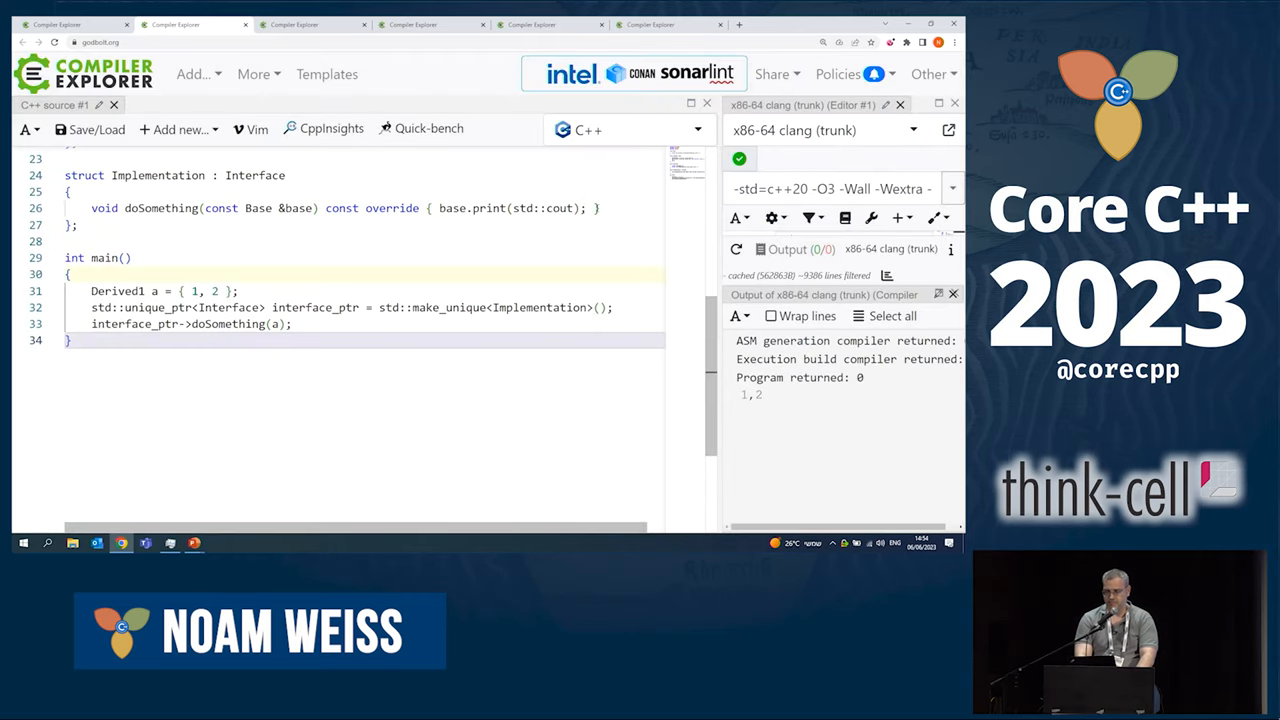
{"action": "left_click", "coordinate": [70, 191]}
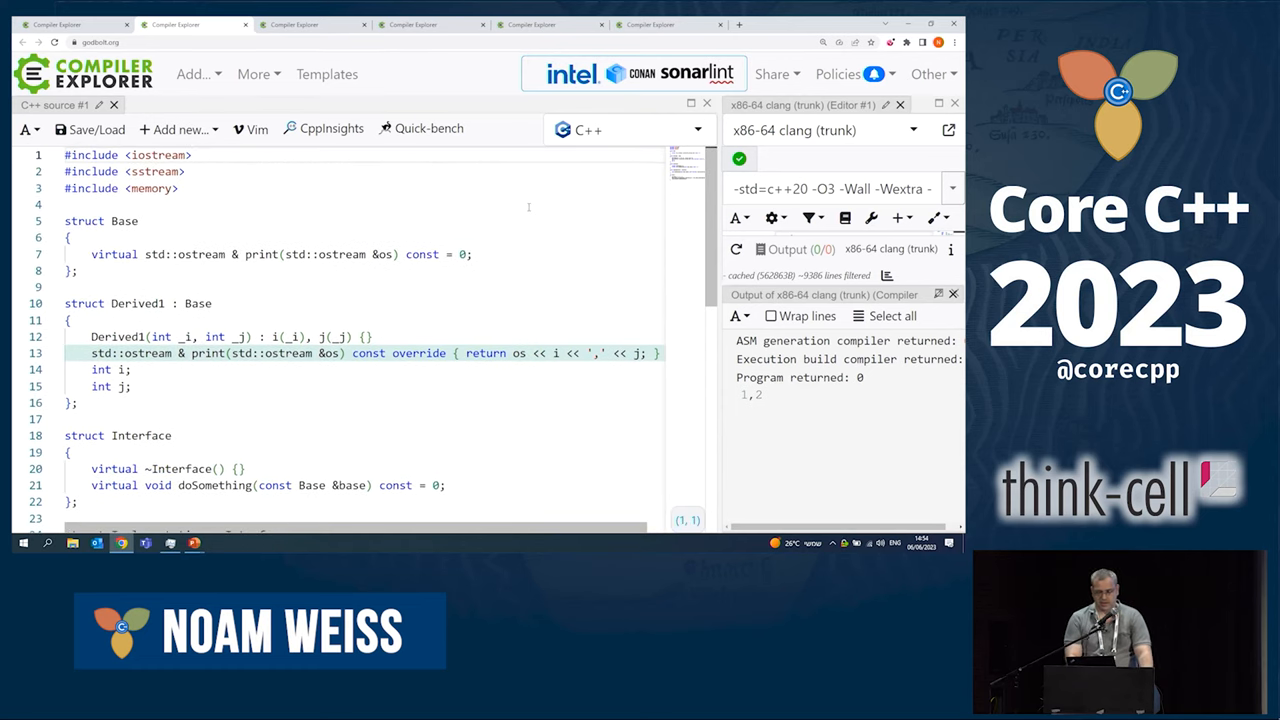
{"action": "left_click", "coordinate": [184, 171]}
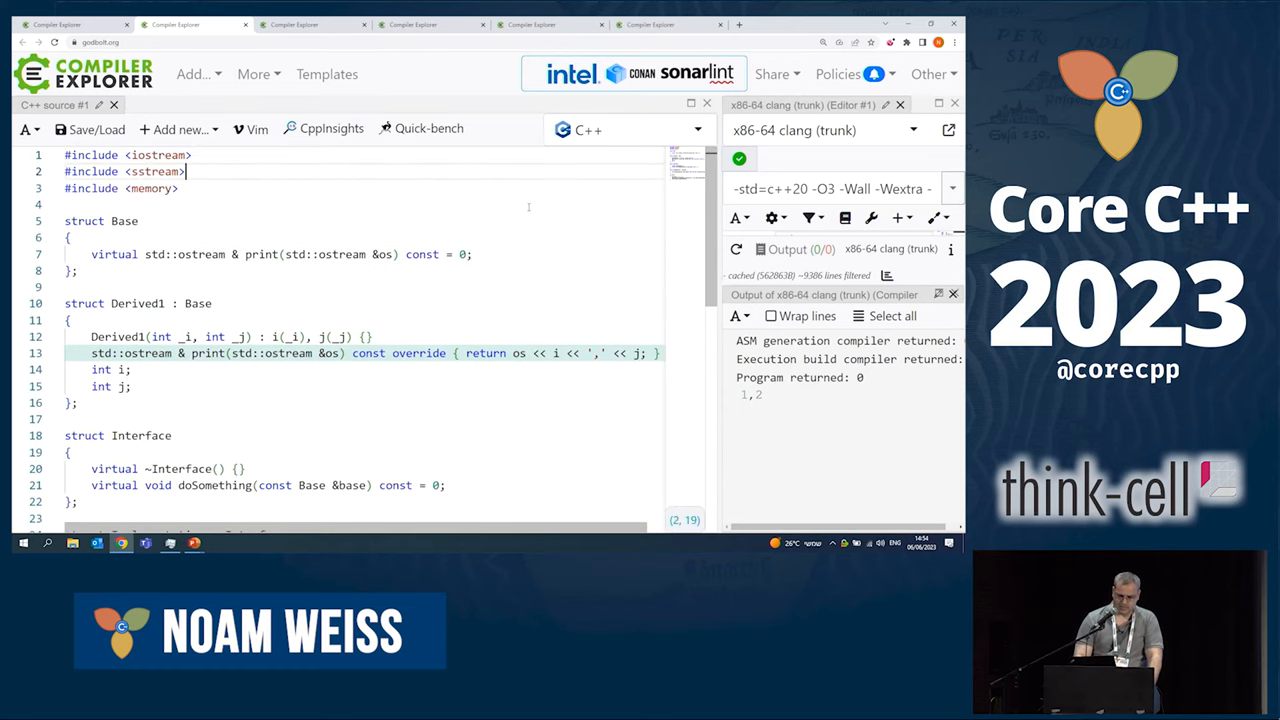
{"action": "scroll", "scroll_direction": "down", "scroll_amount": 3}
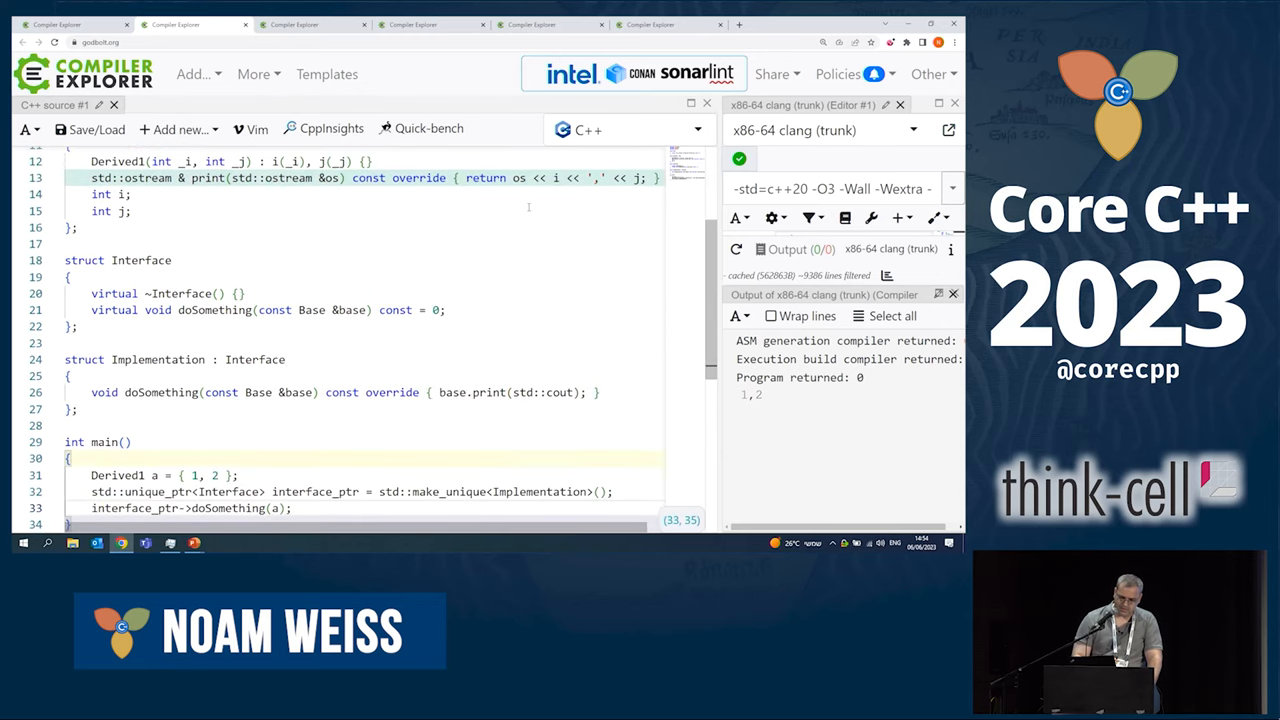
{"action": "scroll", "scroll_direction": "down", "scroll_amount": 3}
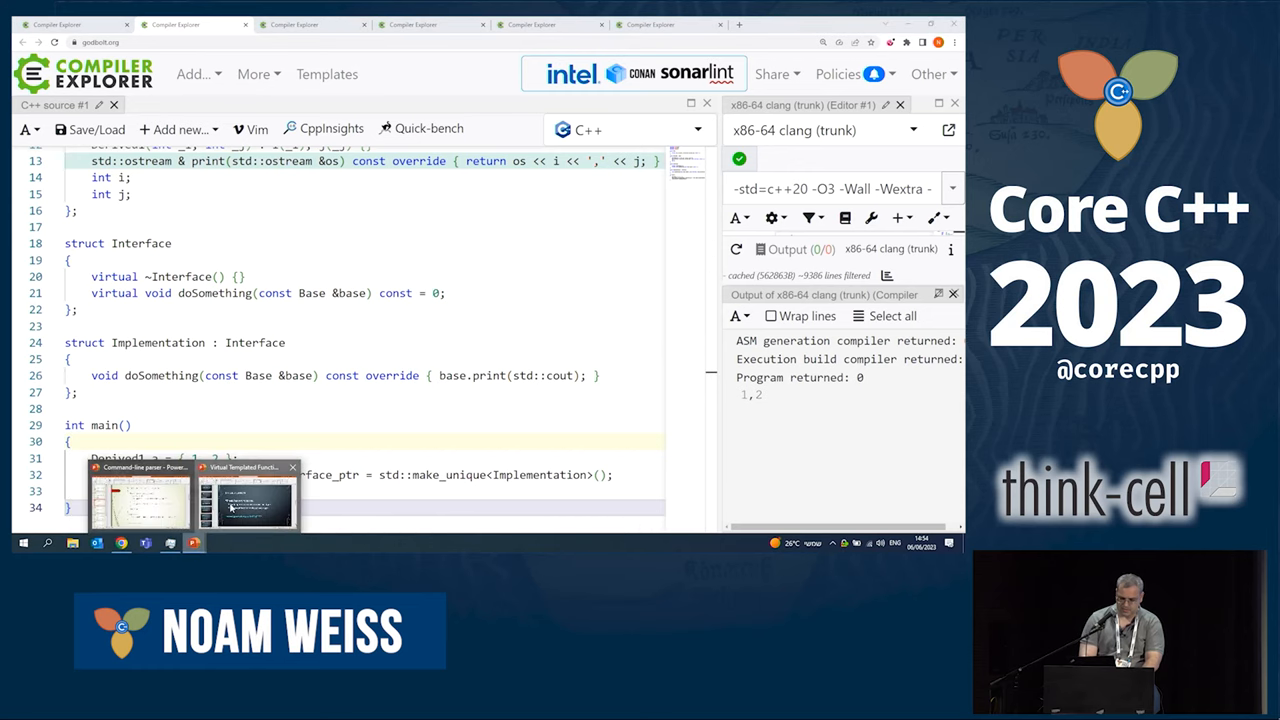
Go to the Second Option slide and open its godbolt.org example link
{"action": "left_click", "coordinate": [250, 500]}
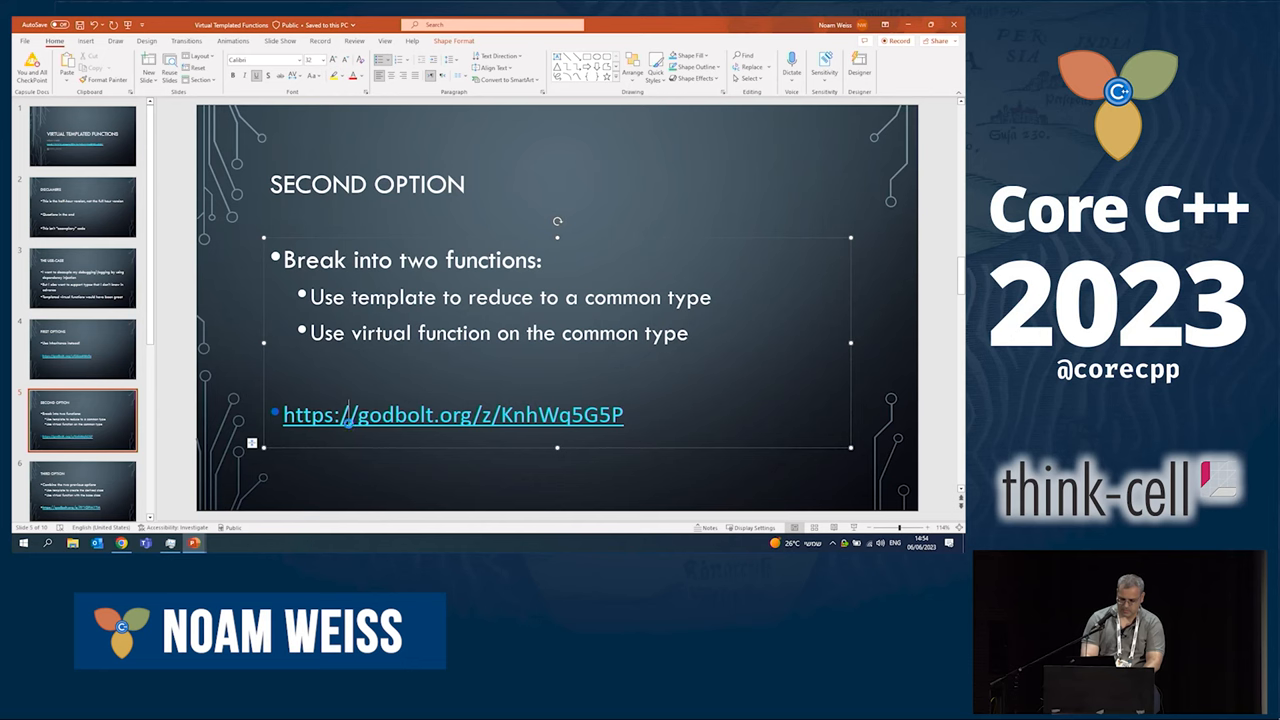
{"action": "left_click", "coordinate": [452, 414]}
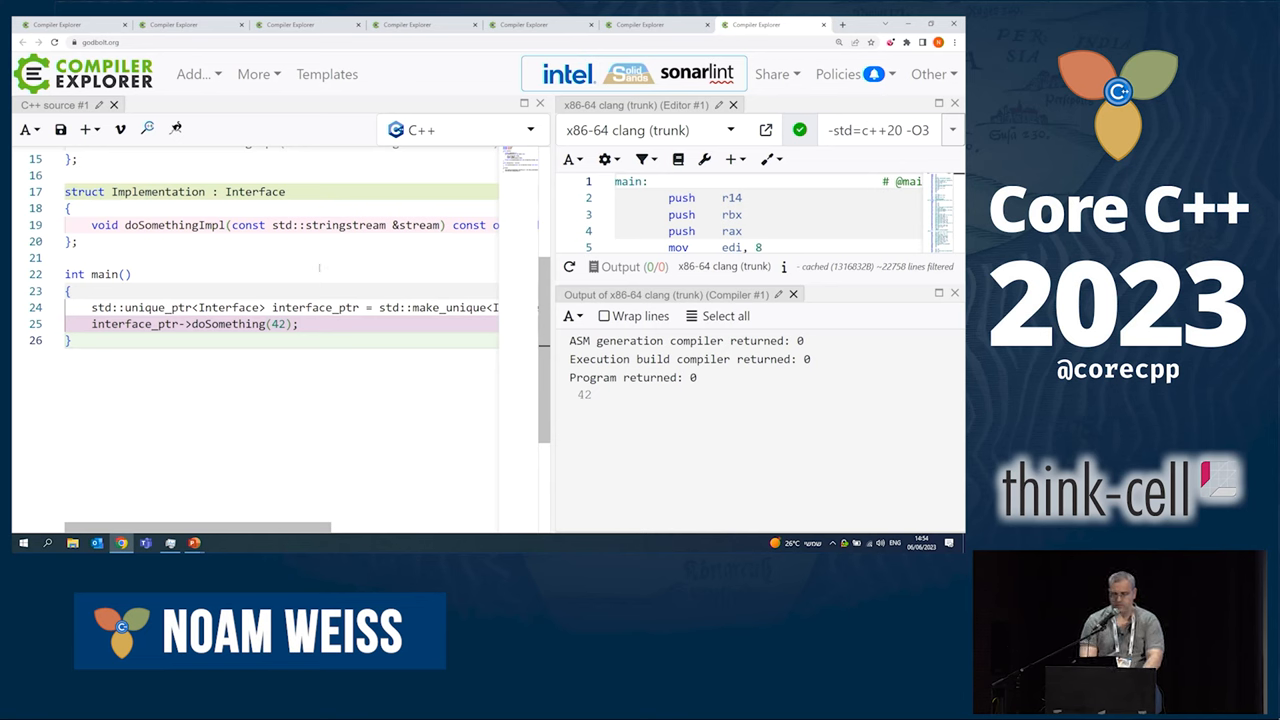
Walk through the templated doSomething returning doSomethingImpl, down to main printing 42
{"action": "scroll", "scroll_direction": "up", "scroll_amount": 3}
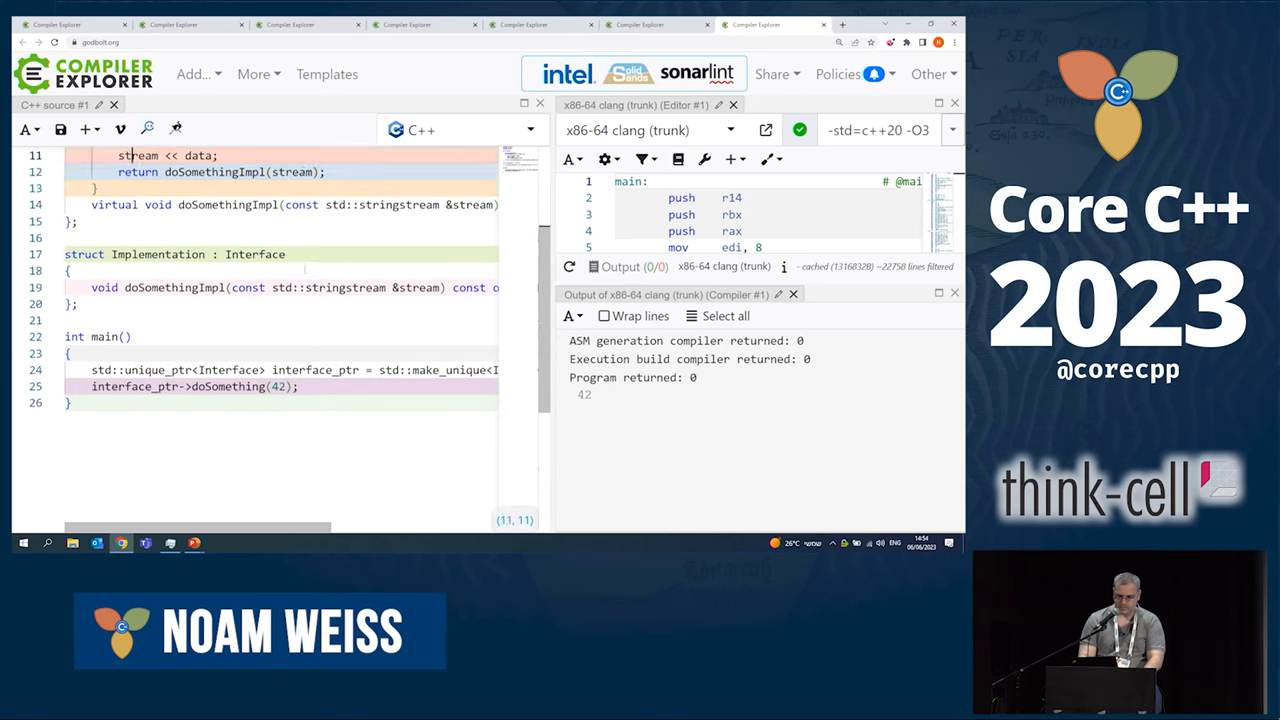
{"action": "scroll", "scroll_direction": "up", "scroll_amount": 3}
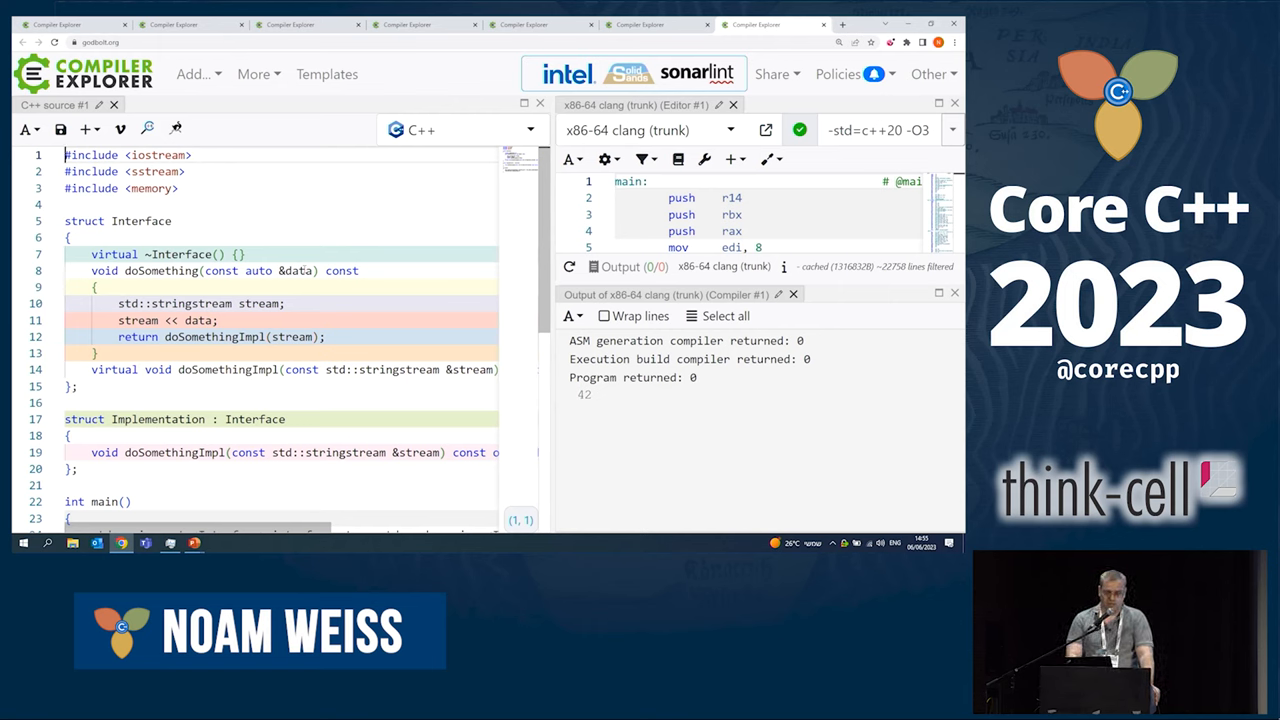
{"action": "left_click", "coordinate": [130, 270]}
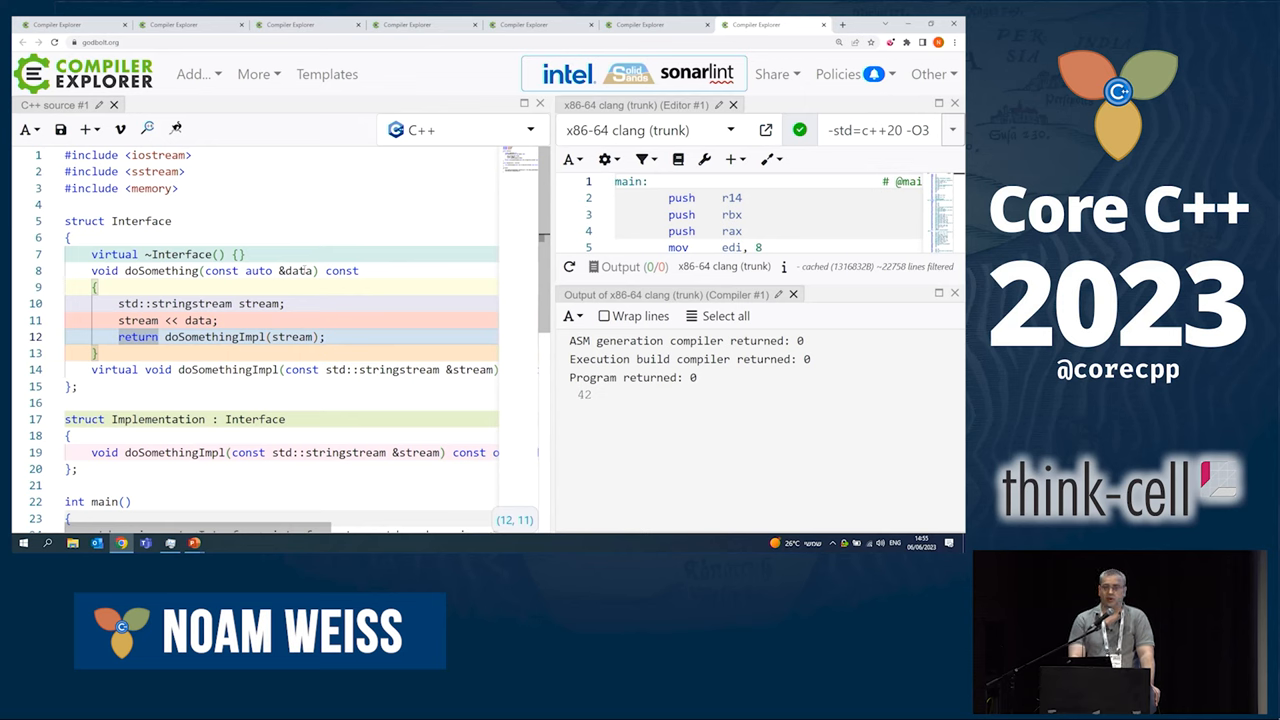
{"action": "left_click", "coordinate": [138, 320]}
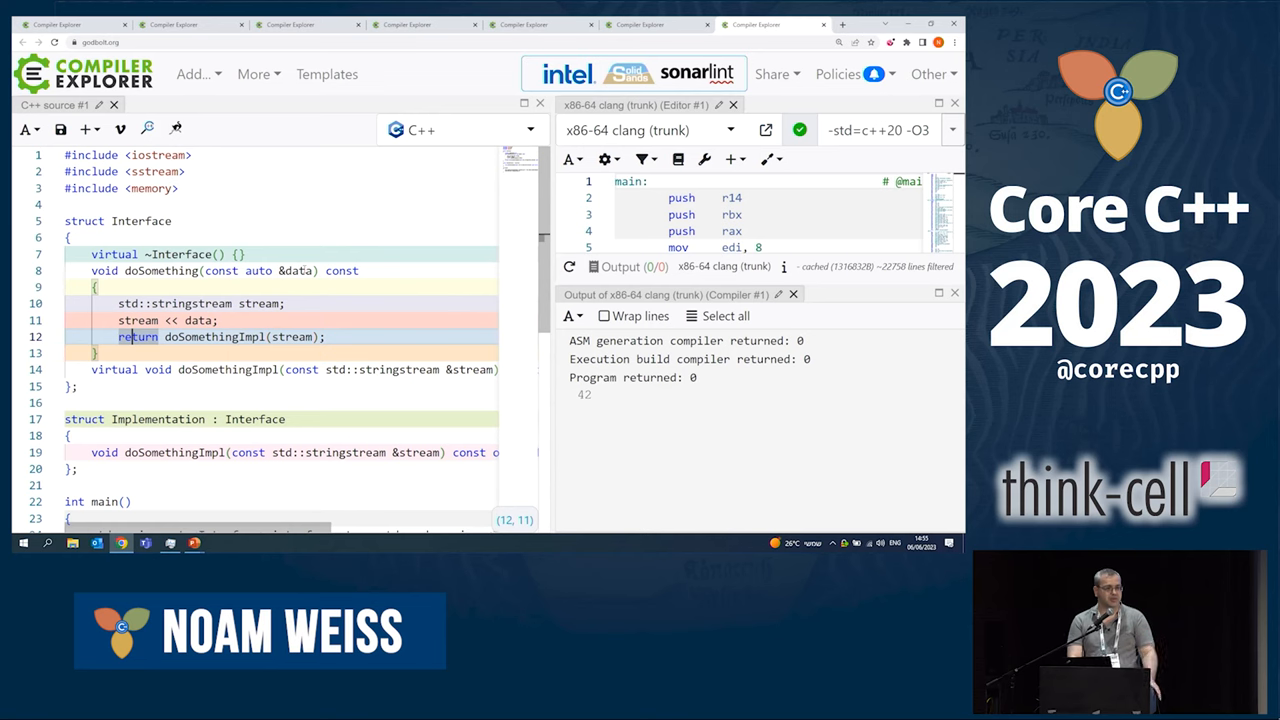
{"action": "left_click", "coordinate": [82, 468]}
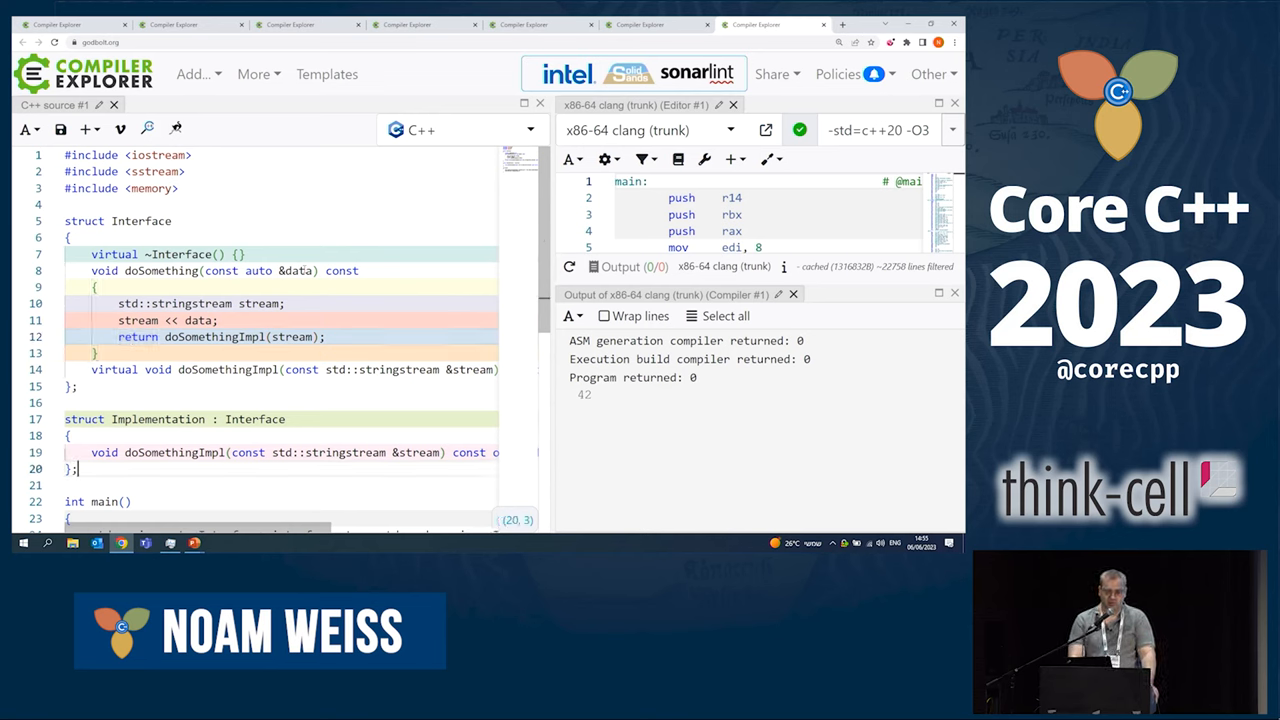
{"action": "scroll", "scroll_direction": "down", "scroll_amount": 3}
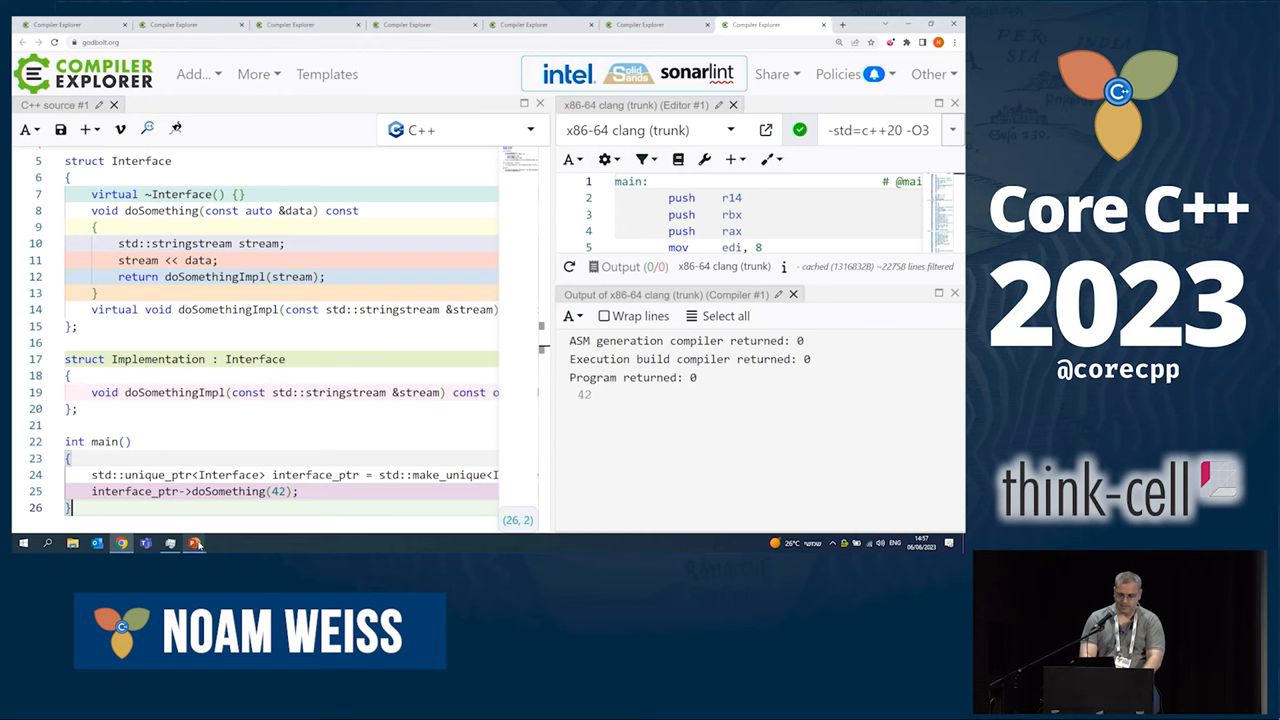
Switch to the third Compiler Explorer tab with the Base/Derived wrapper example
{"action": "left_click", "coordinate": [194, 543]}
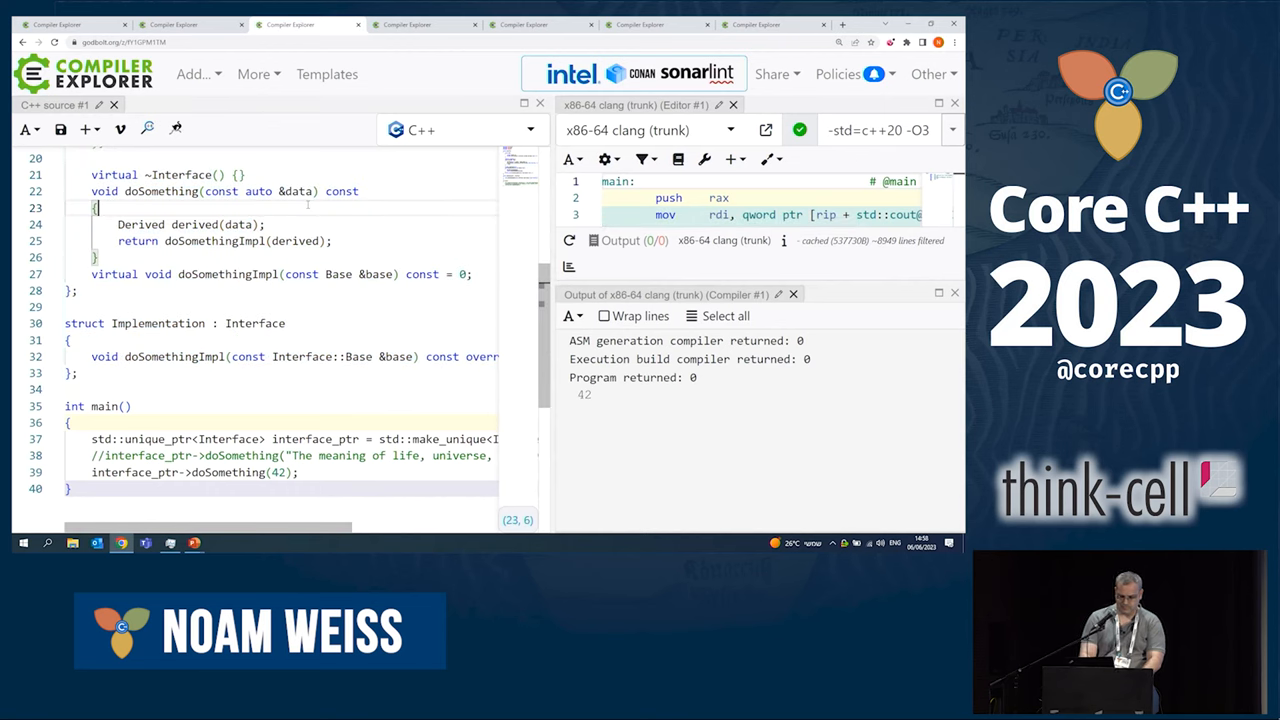
Scroll through the Derived wrapper code, then bring up the std::function map example
{"action": "scroll", "scroll_direction": "up", "scroll_amount": 3}
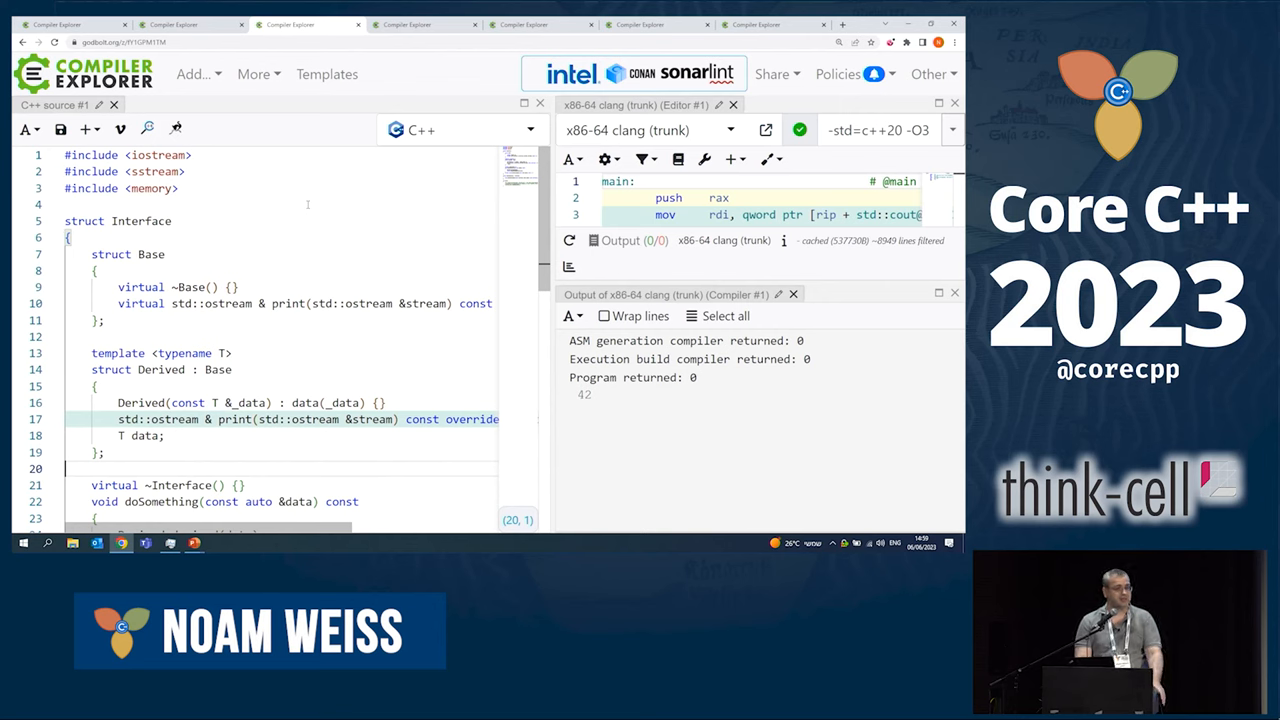
{"action": "scroll", "scroll_direction": "down", "scroll_amount": 3}
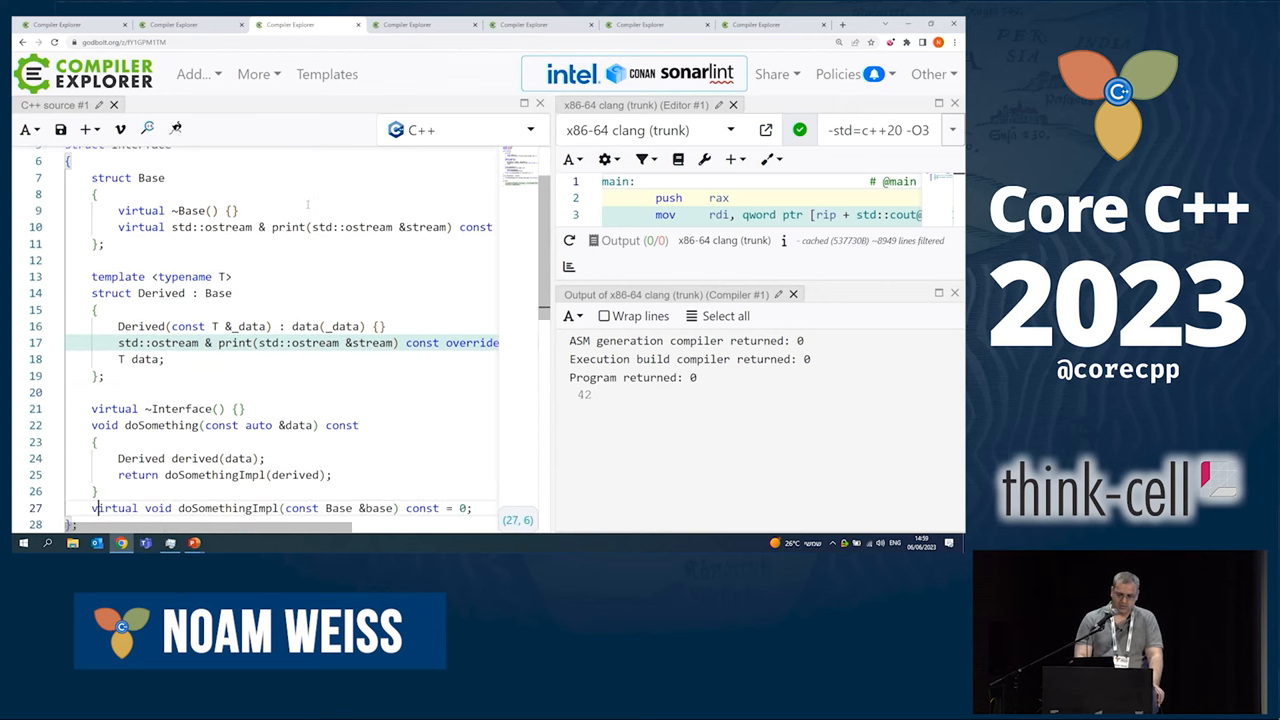
{"action": "scroll", "scroll_direction": "down", "scroll_amount": 3}
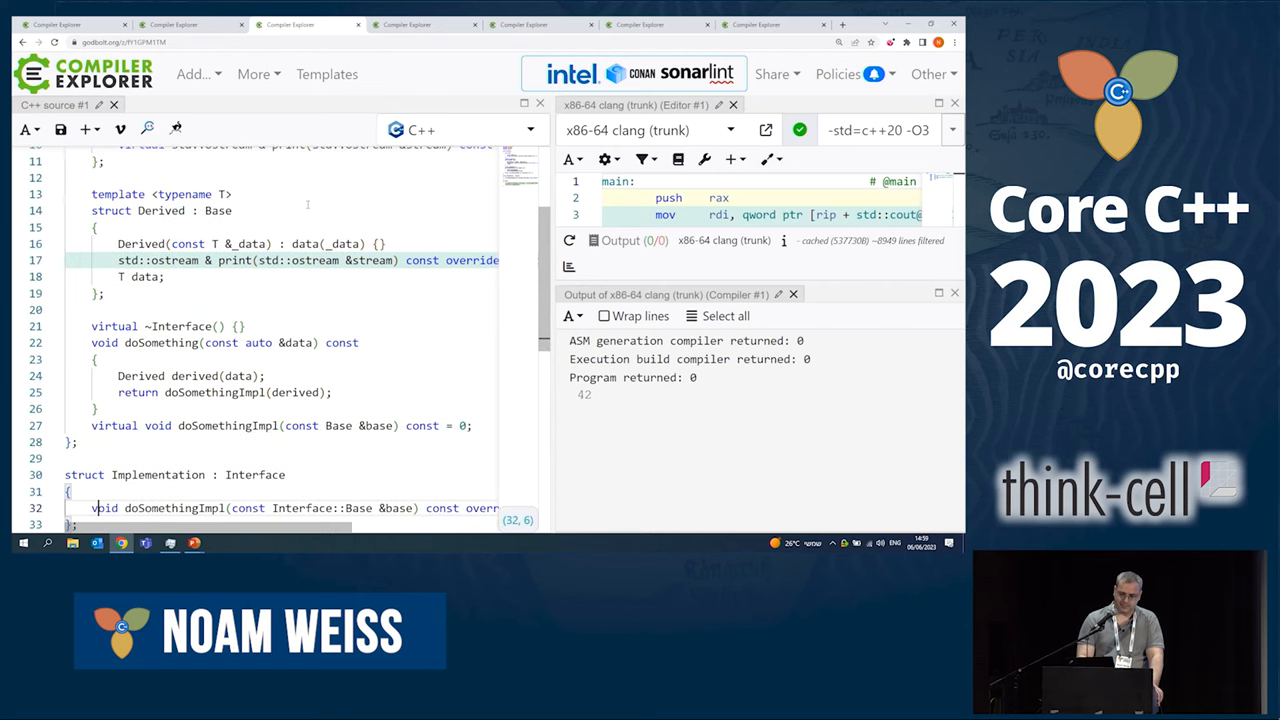
{"action": "scroll", "scroll_direction": "down", "scroll_amount": 3}
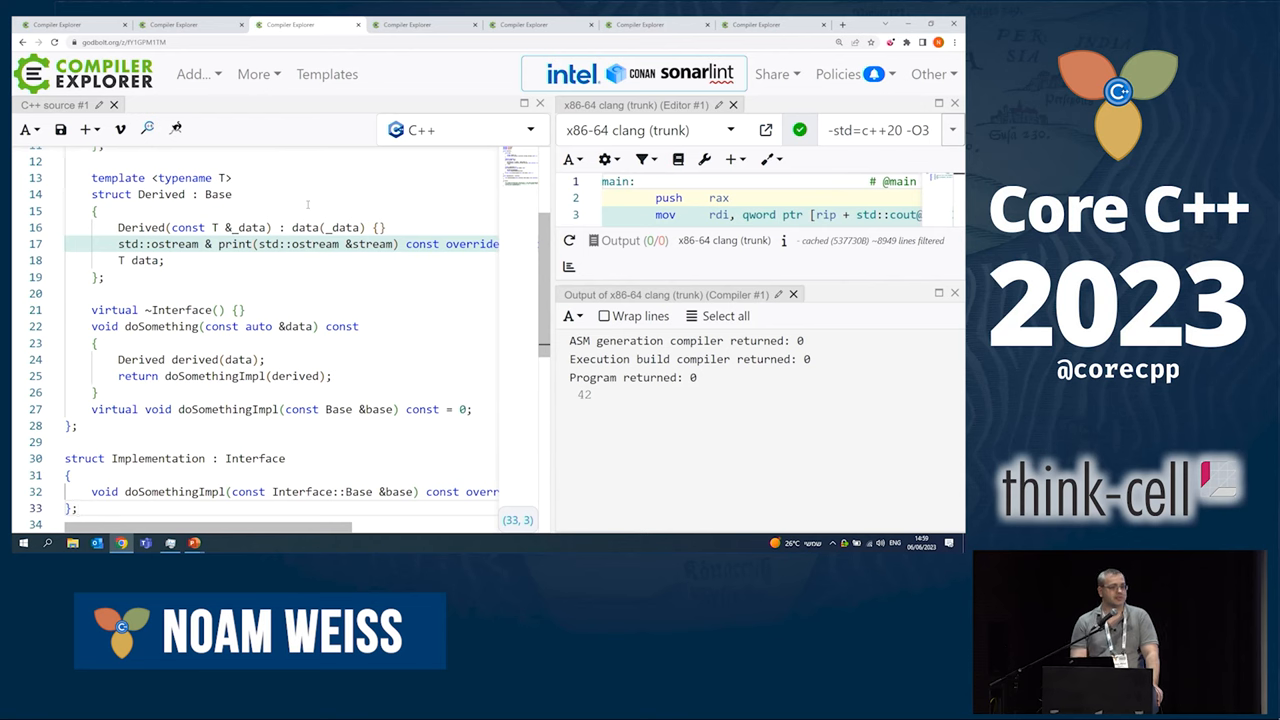
{"action": "scroll", "scroll_direction": "down", "scroll_amount": 3}
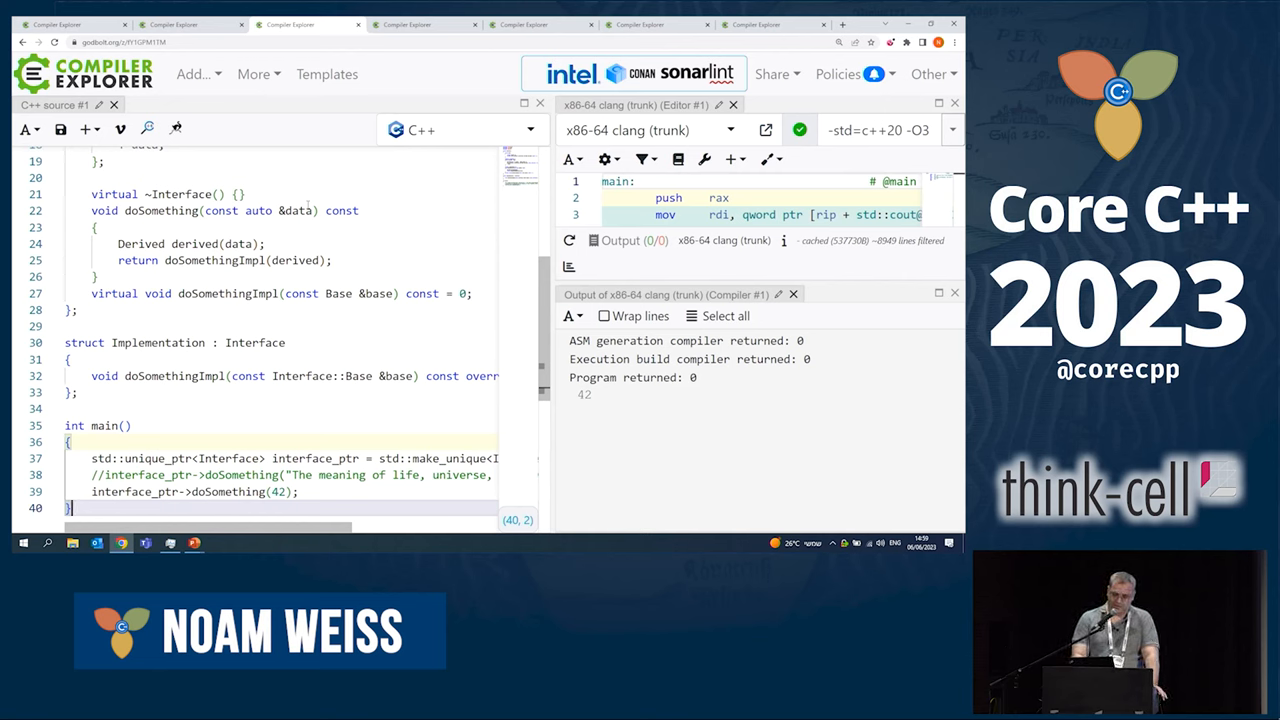
{"action": "double_click", "coordinate": [315, 458]}
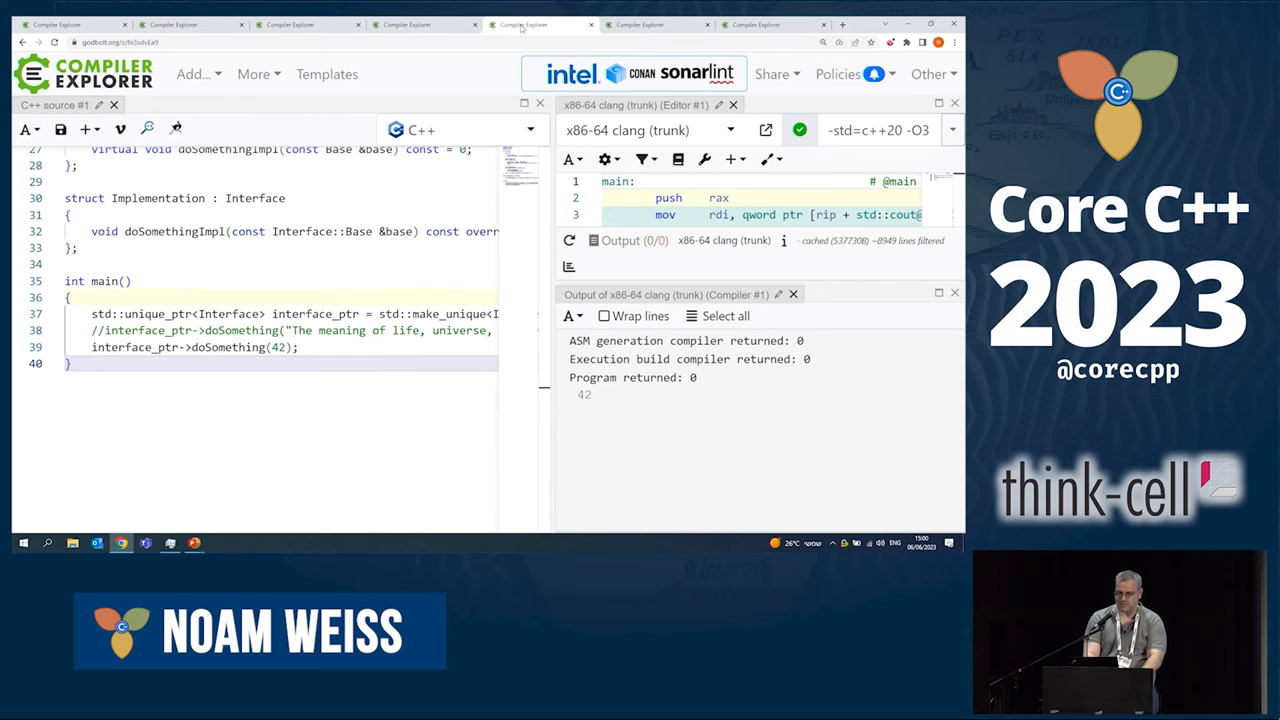
{"action": "scroll", "scroll_direction": "up", "scroll_amount": 3}
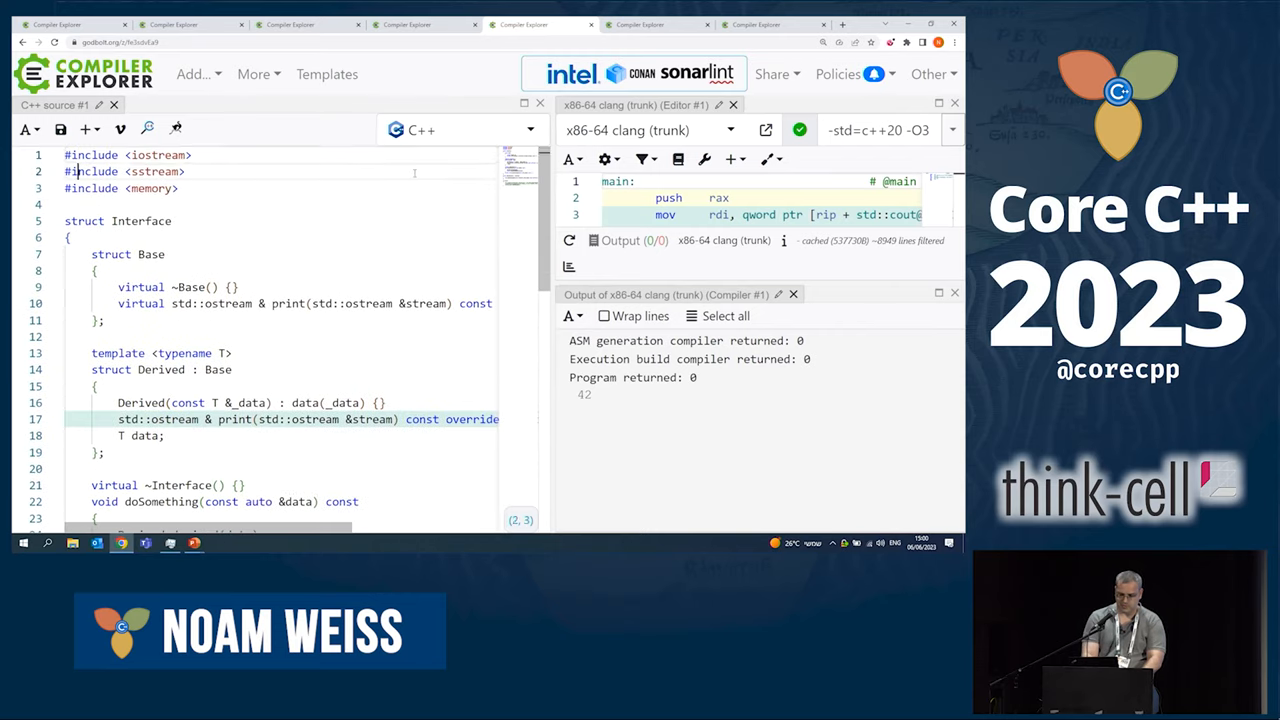
{"action": "scroll", "scroll_direction": "down", "scroll_amount": 3}
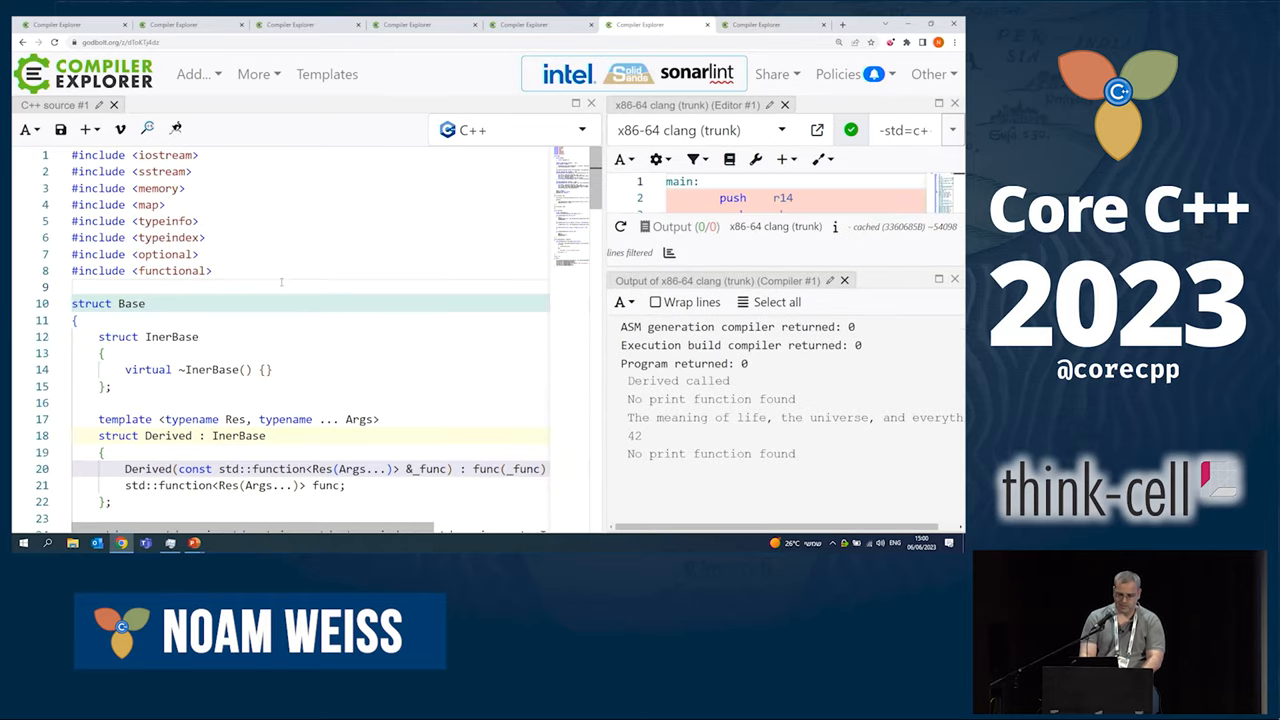
{"action": "left_click", "coordinate": [144, 303]}
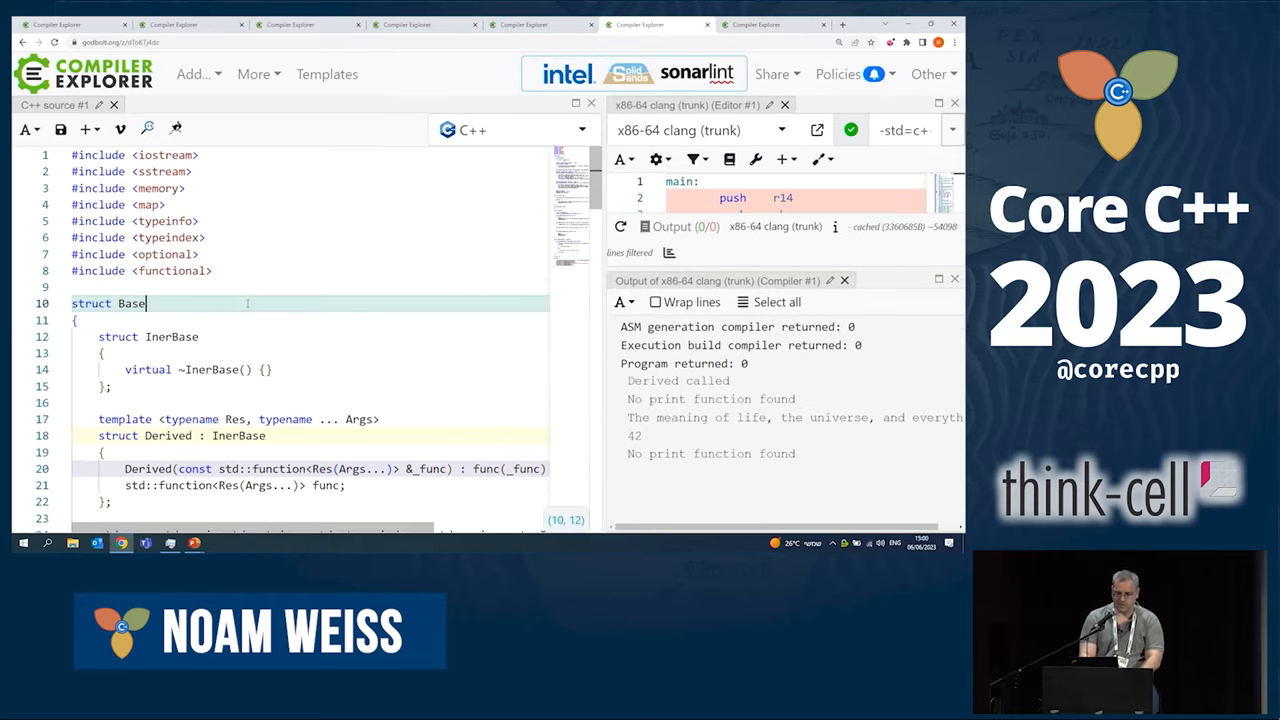
{"action": "scroll", "scroll_direction": "down", "scroll_amount": 3}
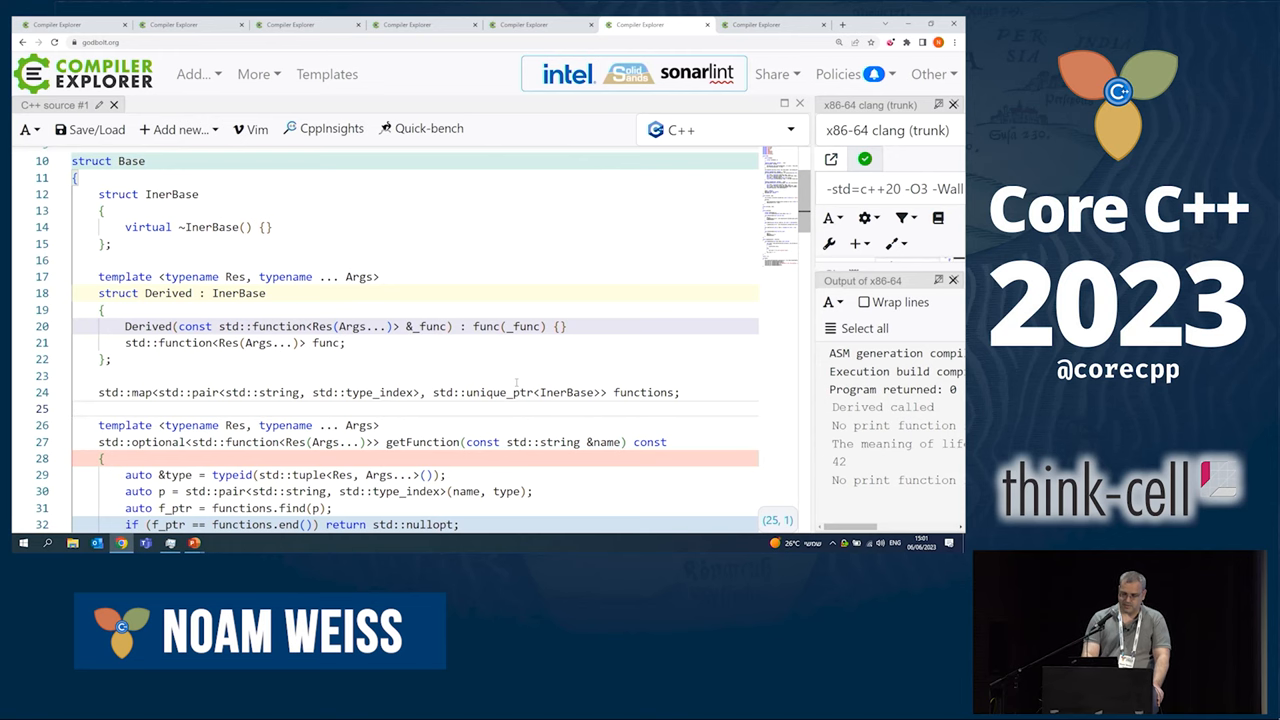
{"action": "scroll", "scroll_direction": "down", "scroll_amount": 3}
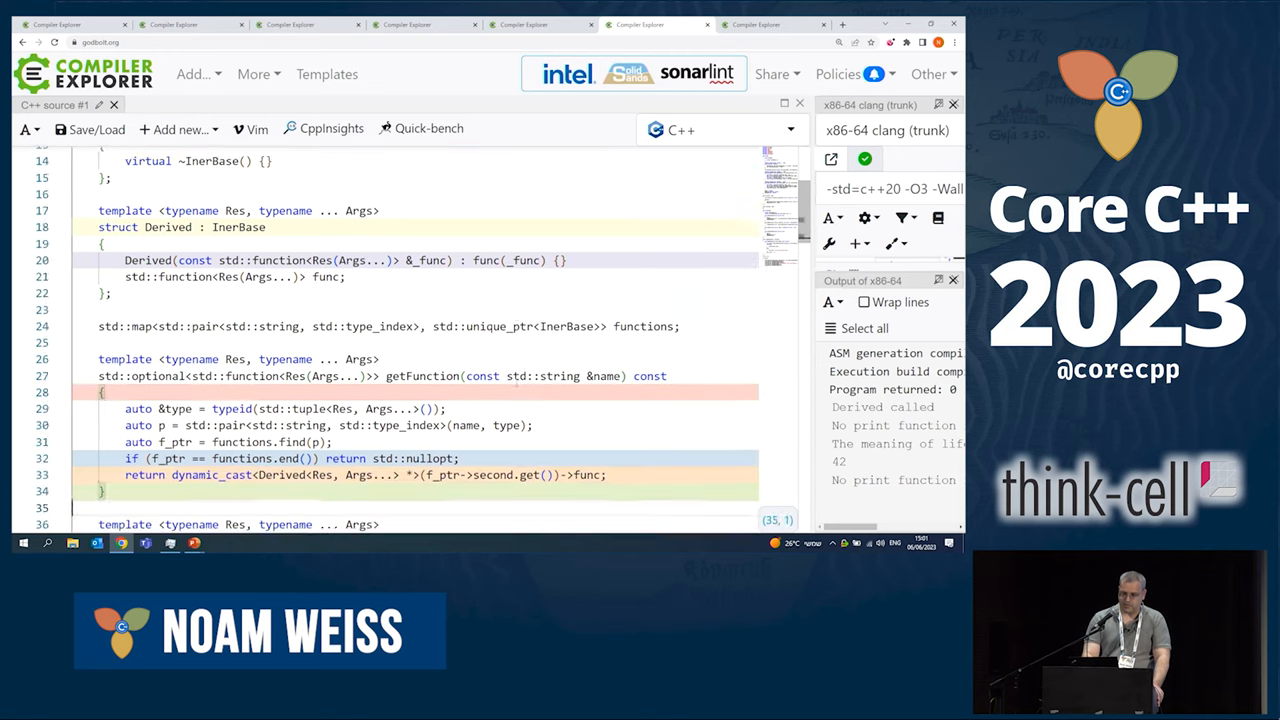
{"action": "scroll", "scroll_direction": "down", "scroll_amount": 3}
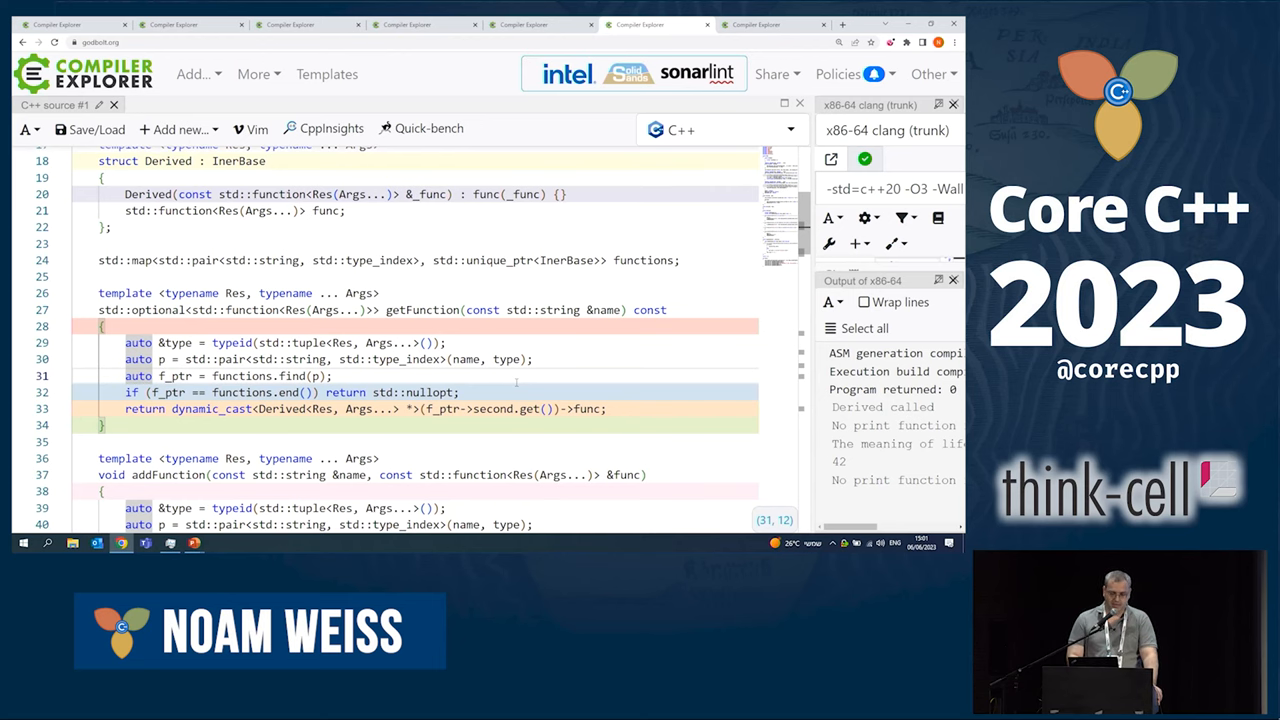
{"action": "scroll", "scroll_direction": "down", "scroll_amount": 3}
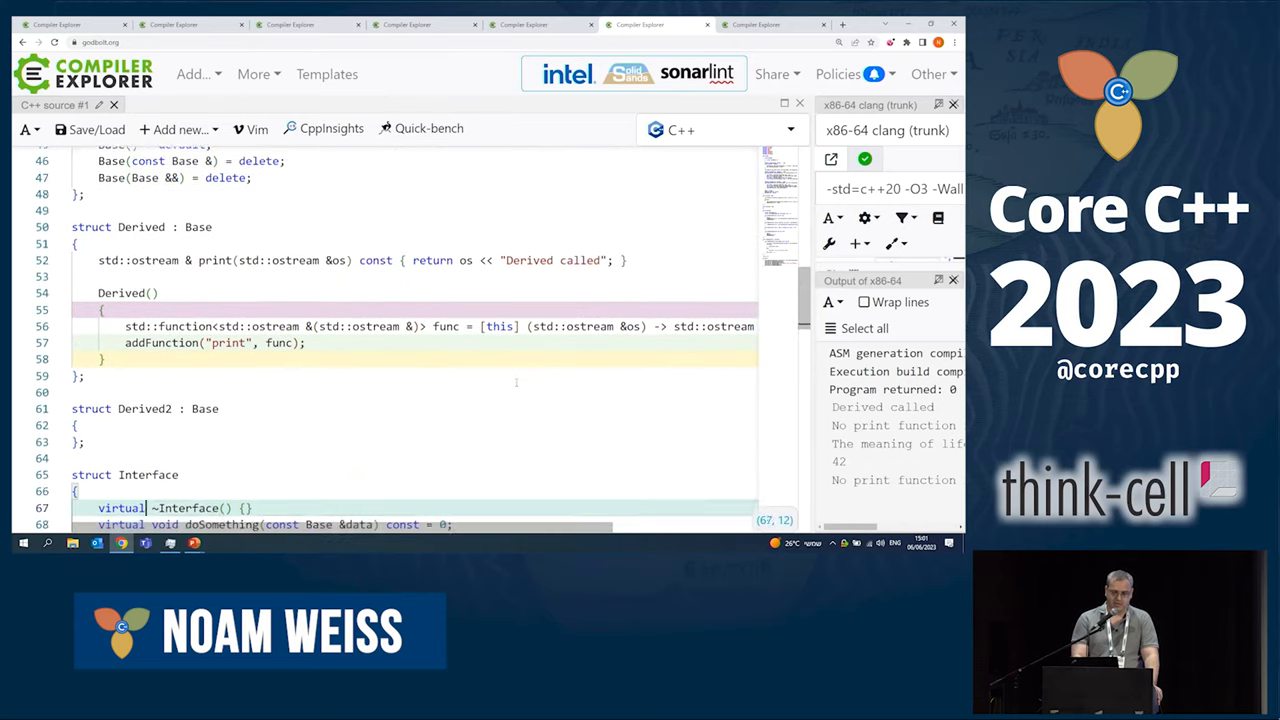
{"action": "scroll", "scroll_direction": "down", "scroll_amount": 3}
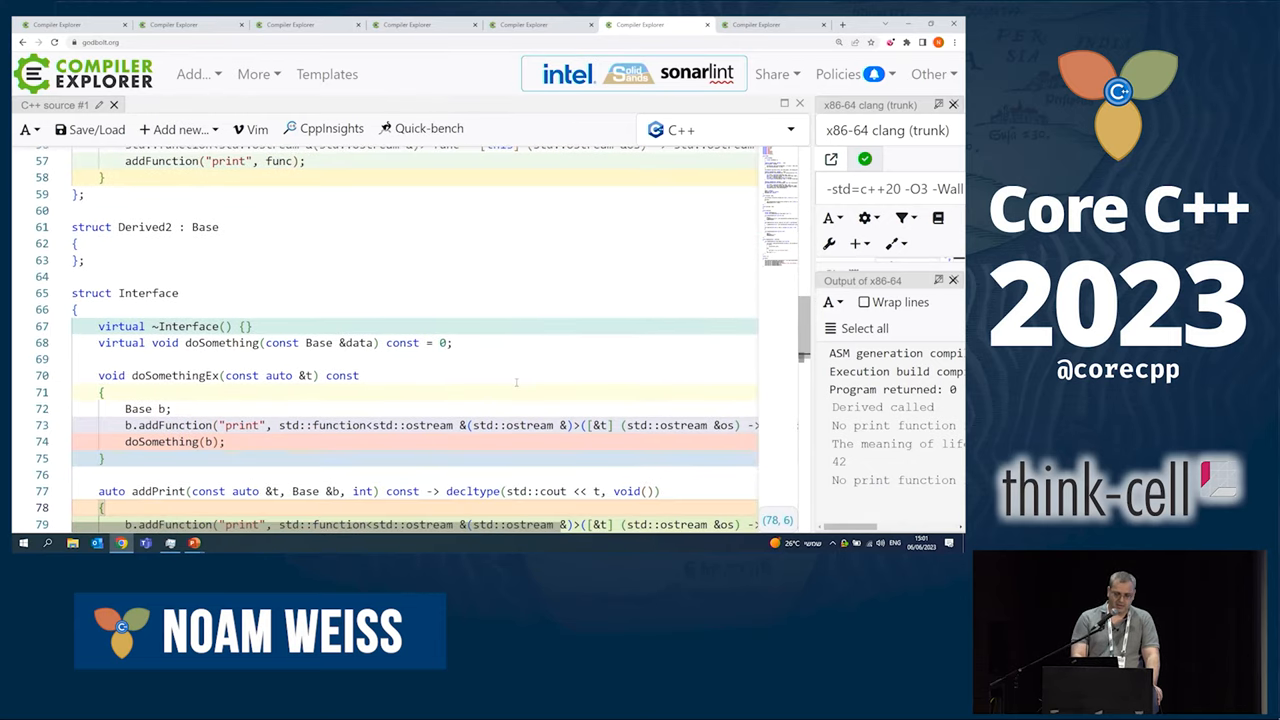
{"action": "scroll", "scroll_direction": "down", "scroll_amount": 3}
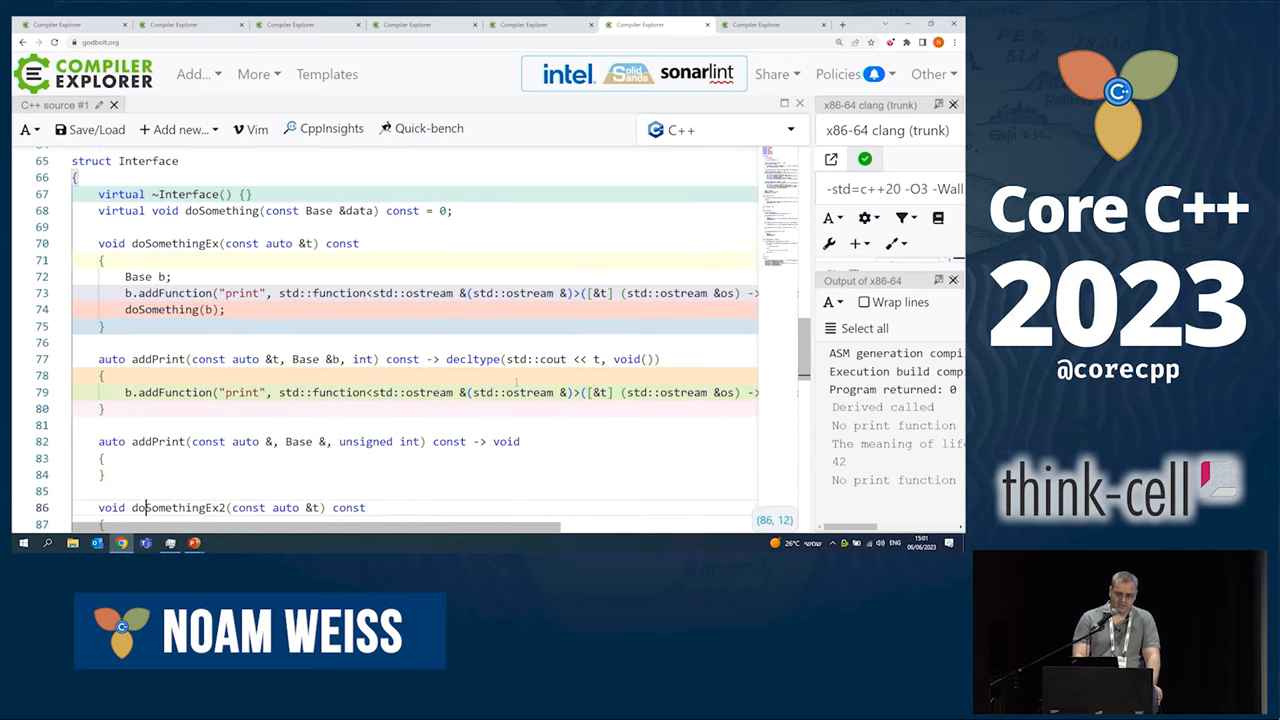
{"action": "scroll", "scroll_direction": "down", "scroll_amount": 3}
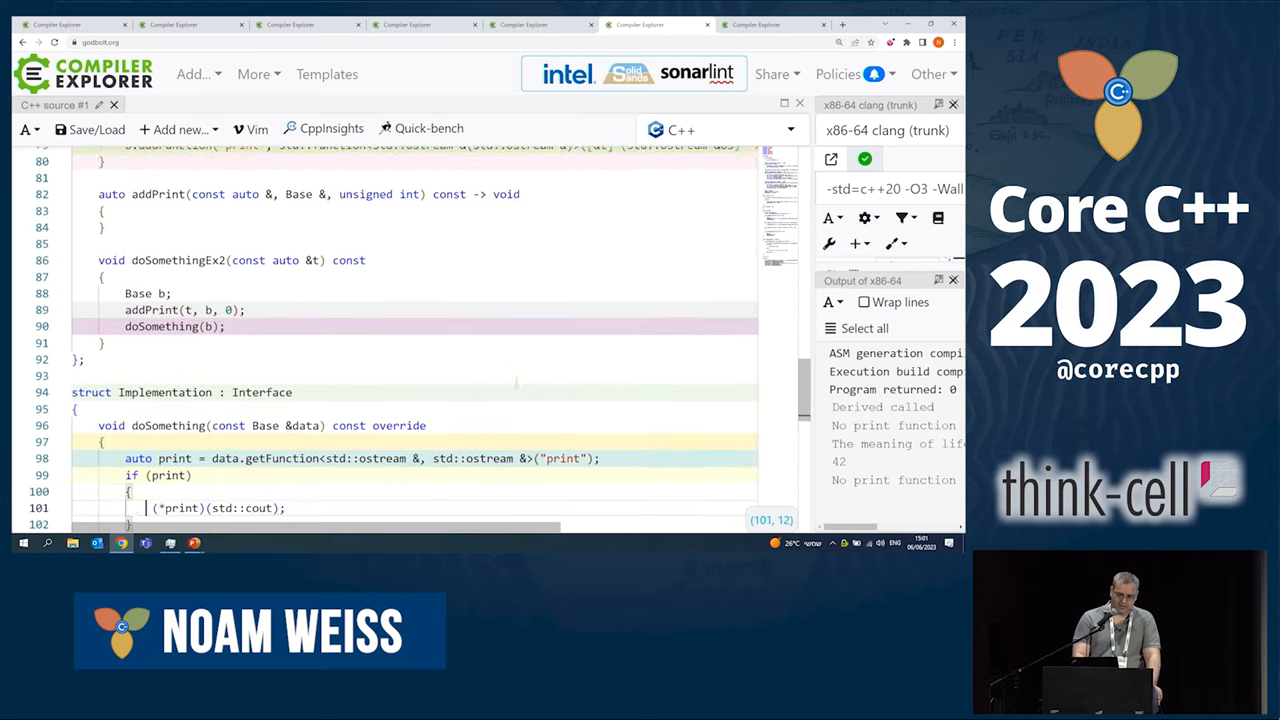
{"action": "scroll", "scroll_direction": "down", "scroll_amount": 3}
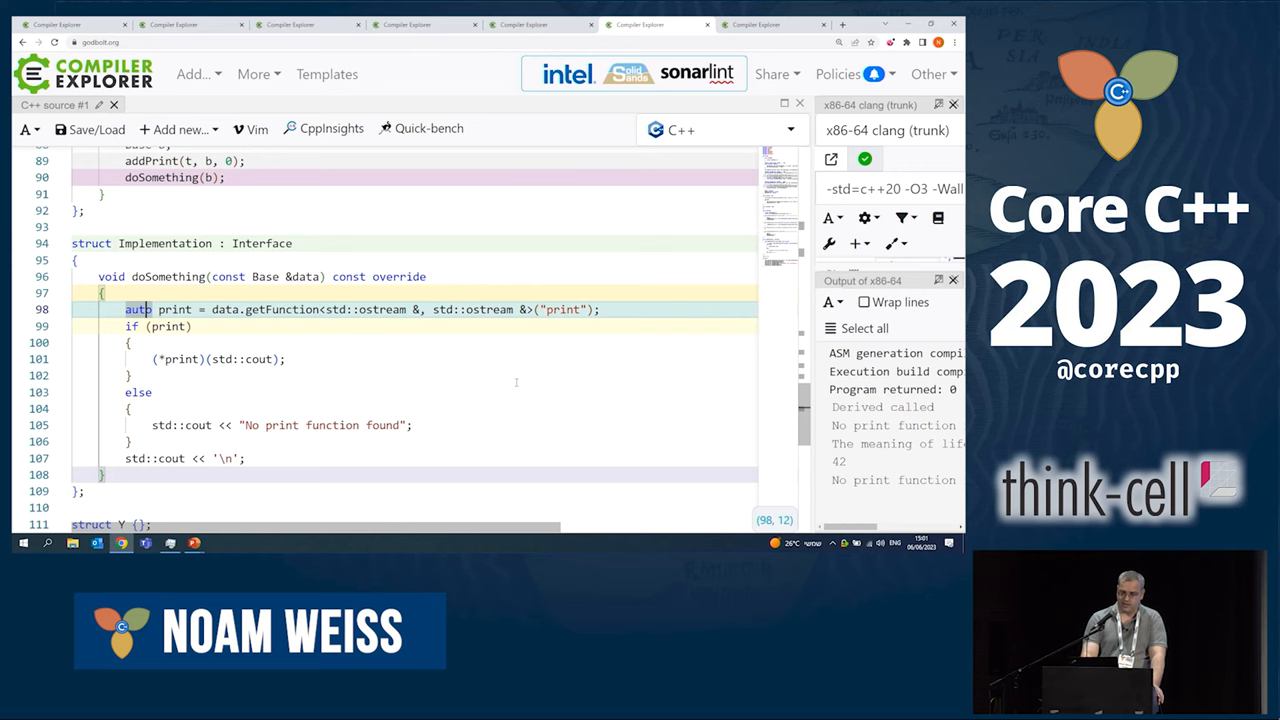
{"action": "scroll", "scroll_direction": "down", "scroll_amount": 3}
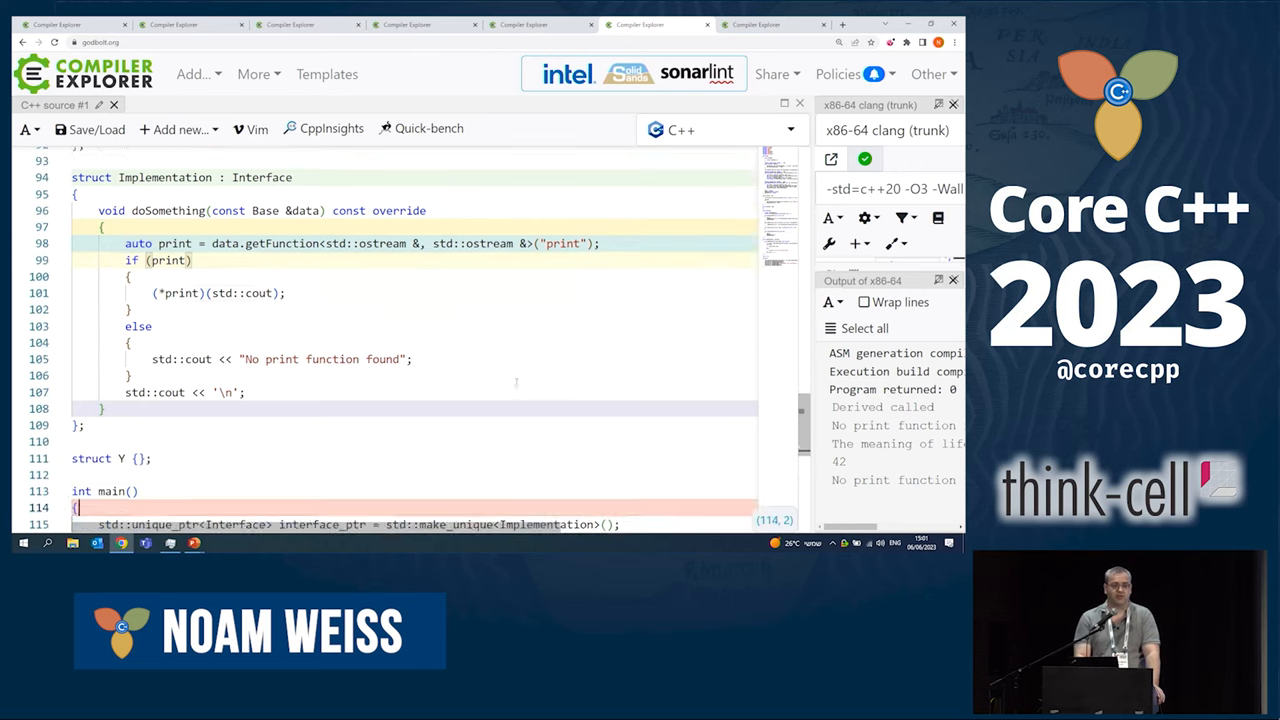
{"action": "scroll", "scroll_direction": "down", "scroll_amount": 3}
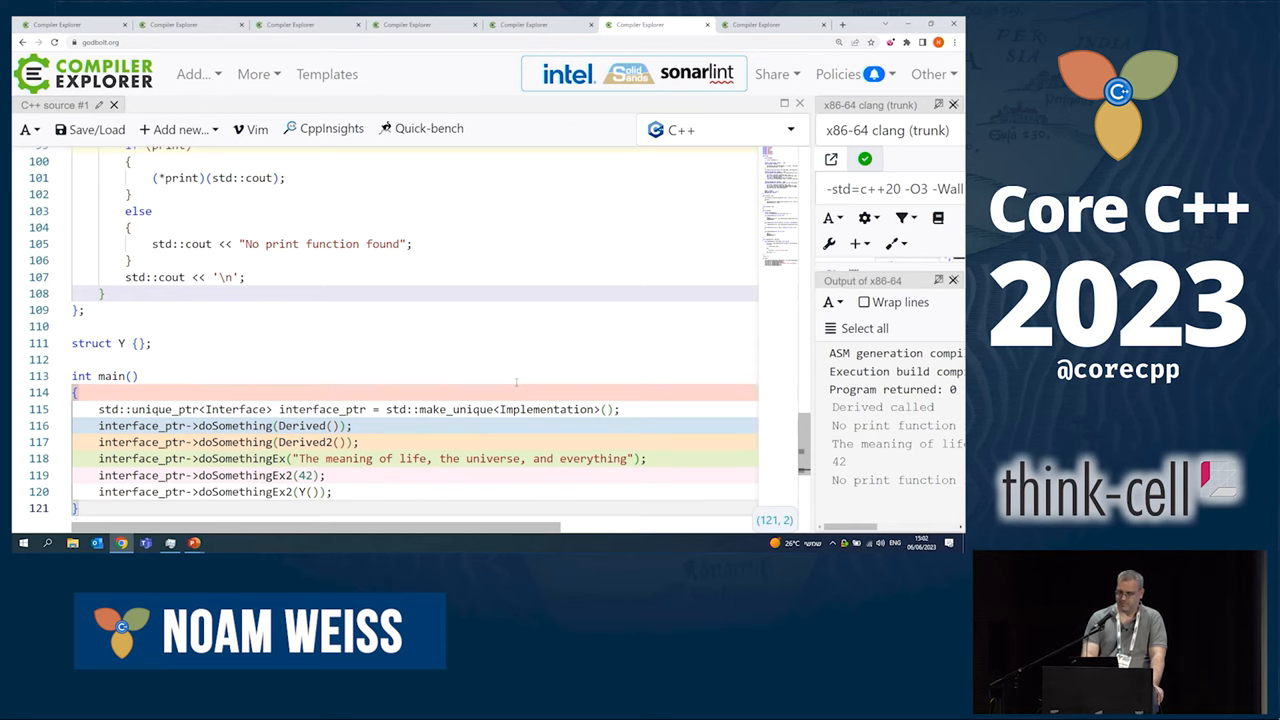
{"action": "scroll", "scroll_direction": "up", "scroll_amount": 3}
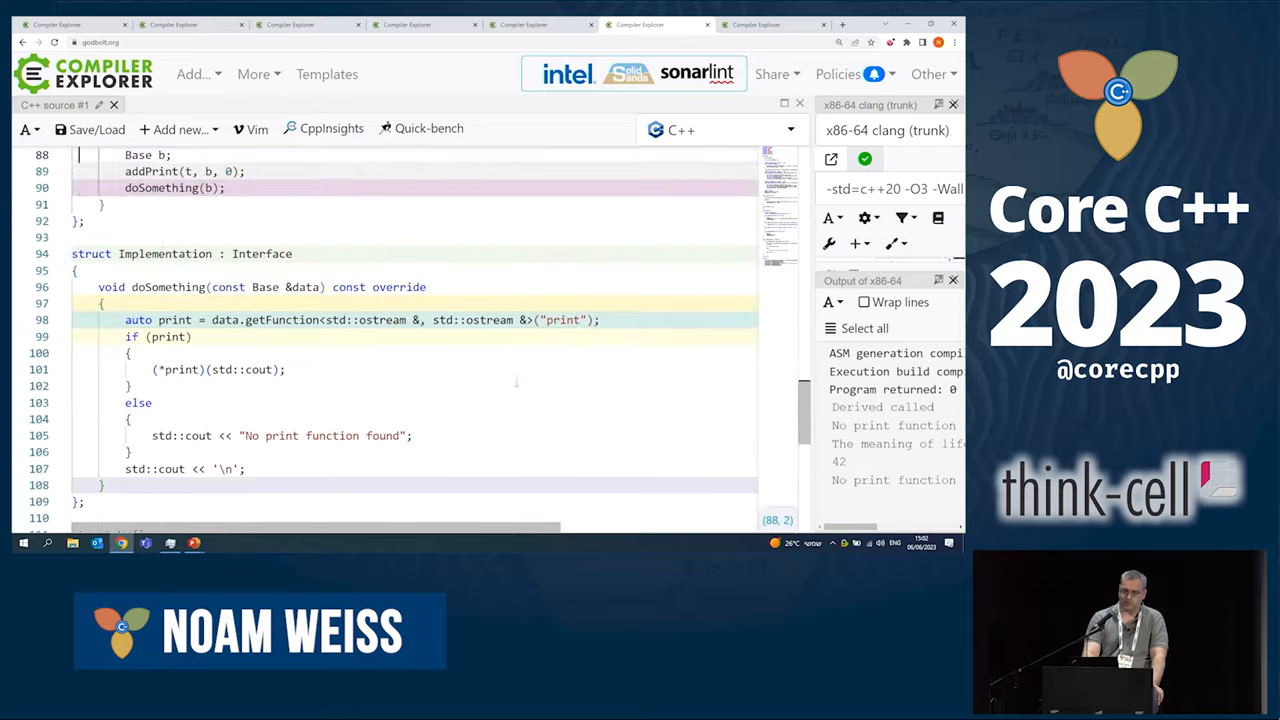
Scroll up to line 8, showing struct Base, InerBase, Derived and the functions map
{"action": "scroll", "scroll_direction": "up", "scroll_amount": 3}
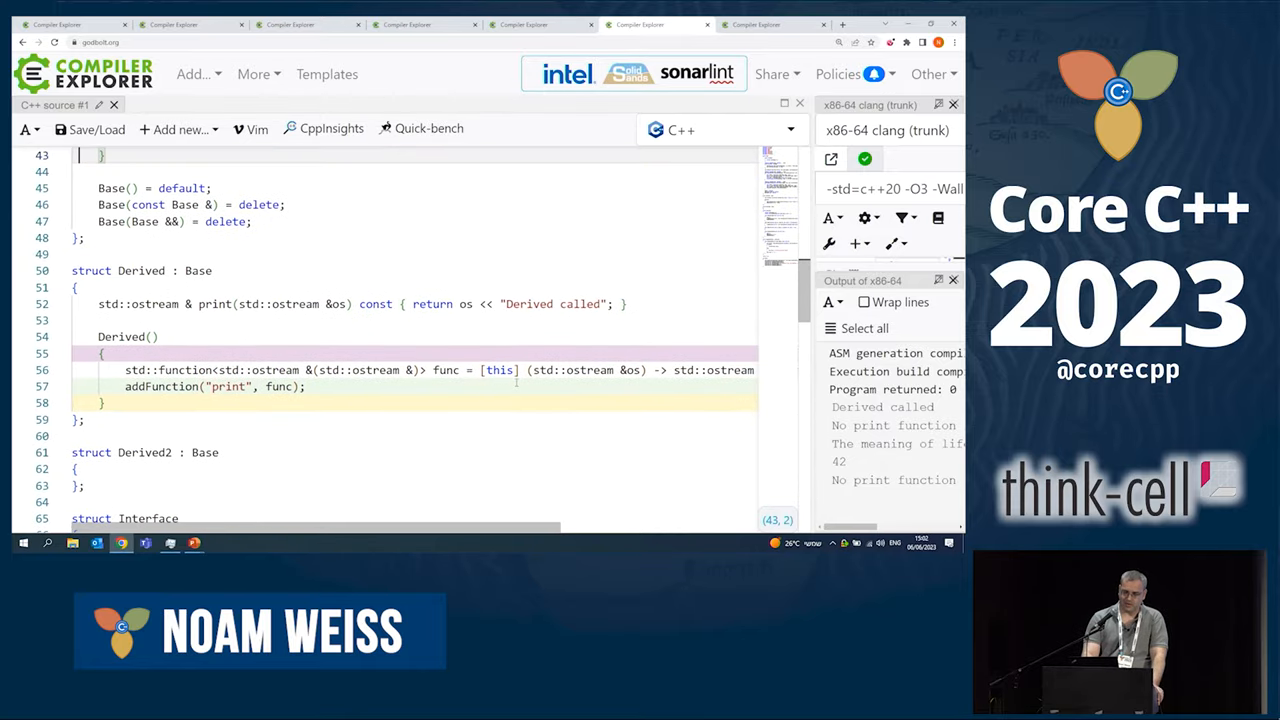
{"action": "scroll", "scroll_direction": "up", "scroll_amount": 3}
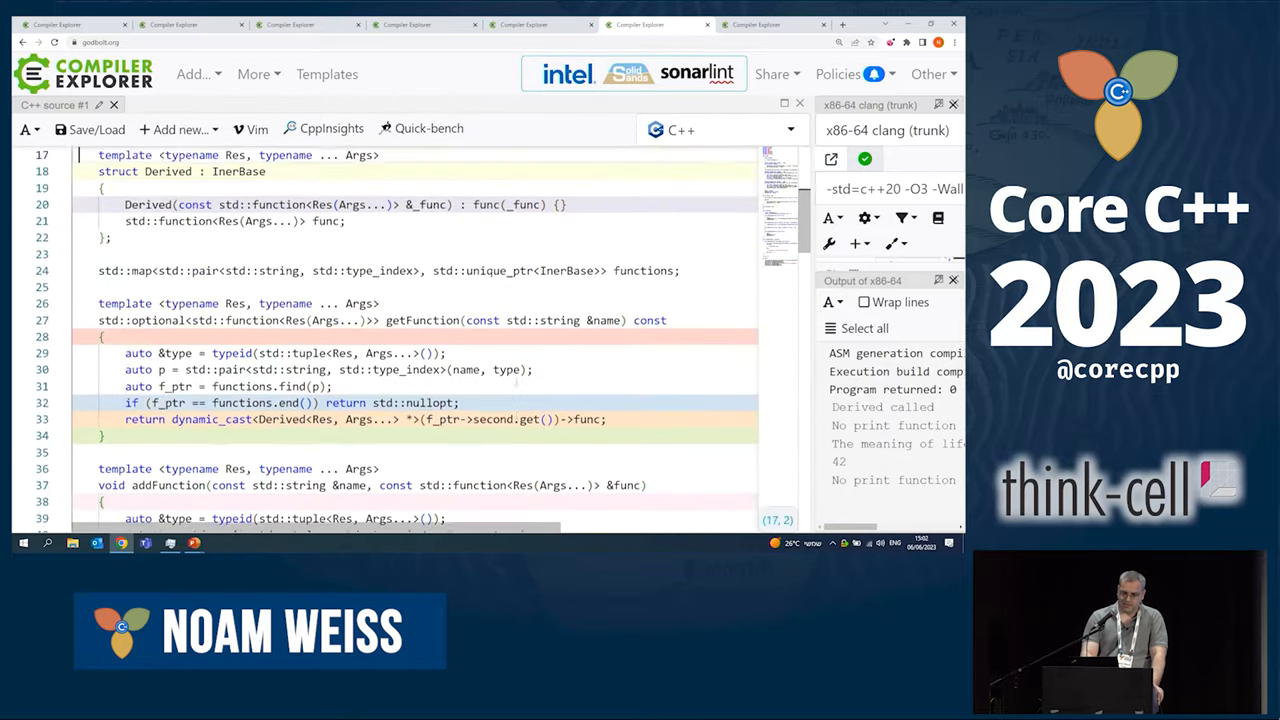
{"action": "scroll", "scroll_direction": "up", "scroll_amount": 3}
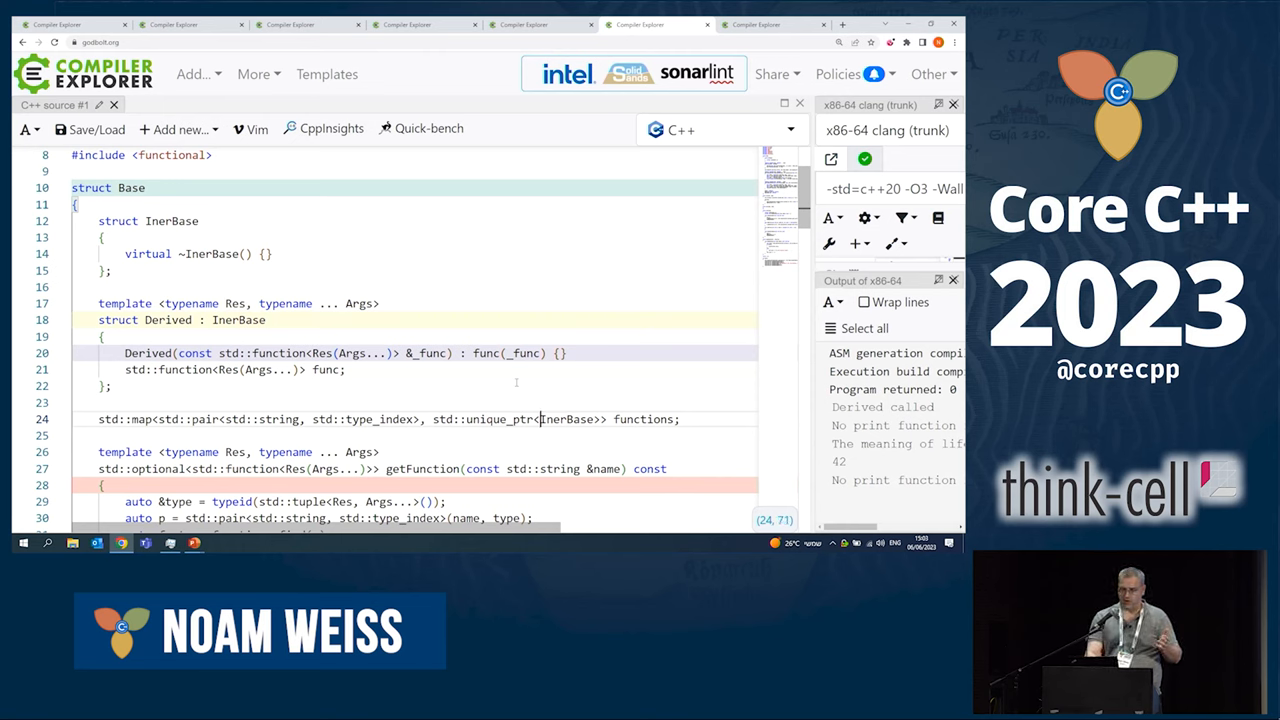
Highlight func's uses, mark getFunction's type variable, and scroll to its dynamic_cast lookup
{"action": "double_click", "coordinate": [280, 419]}
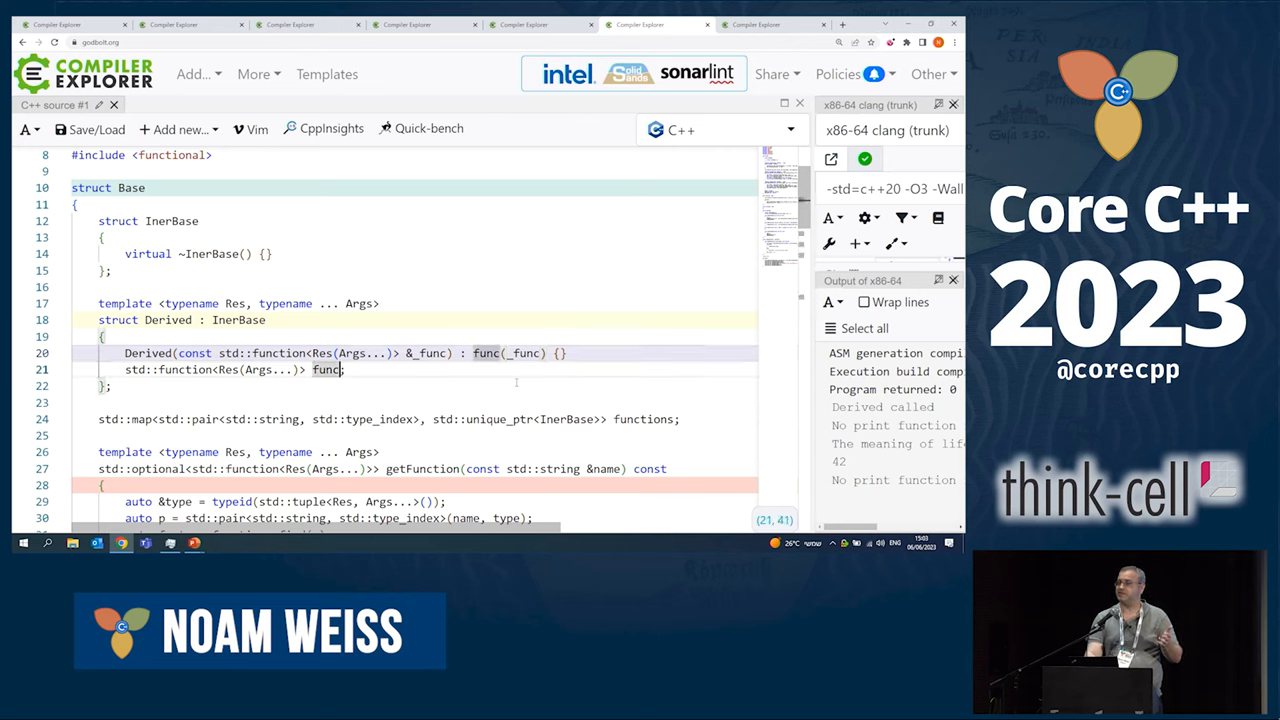
{"action": "left_click", "coordinate": [185, 369]}
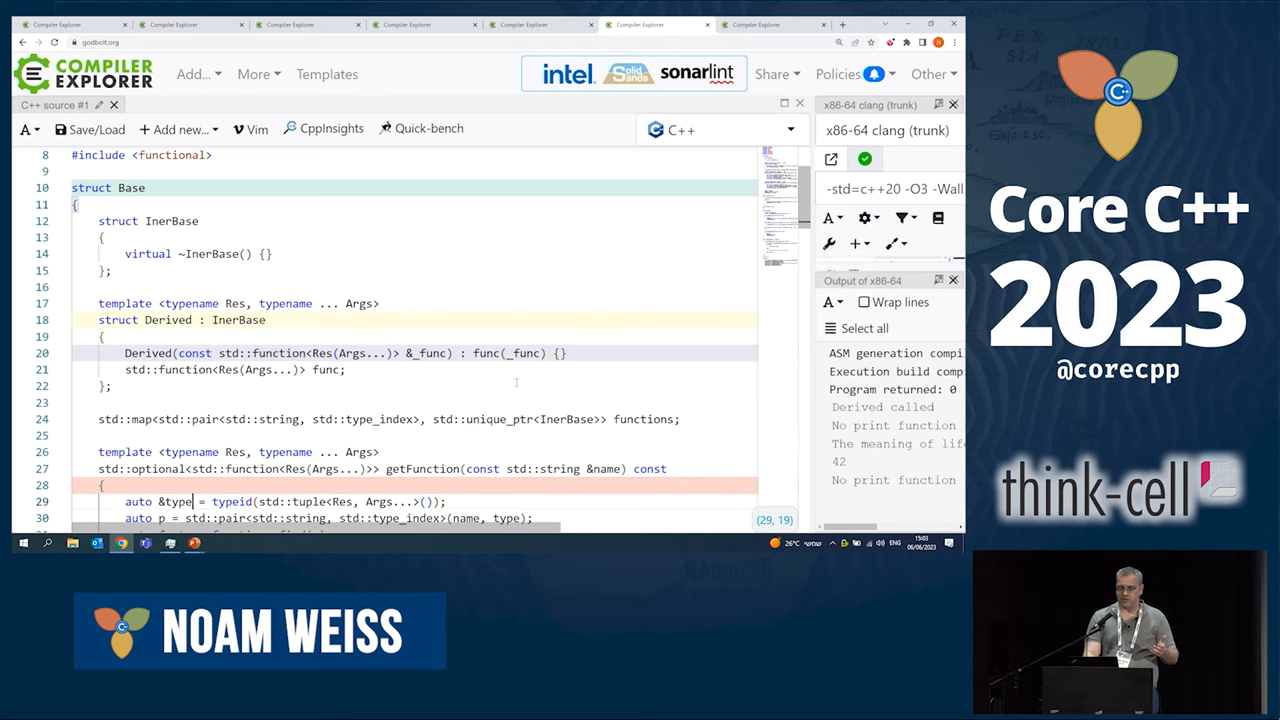
{"action": "scroll", "scroll_direction": "down", "scroll_amount": 3}
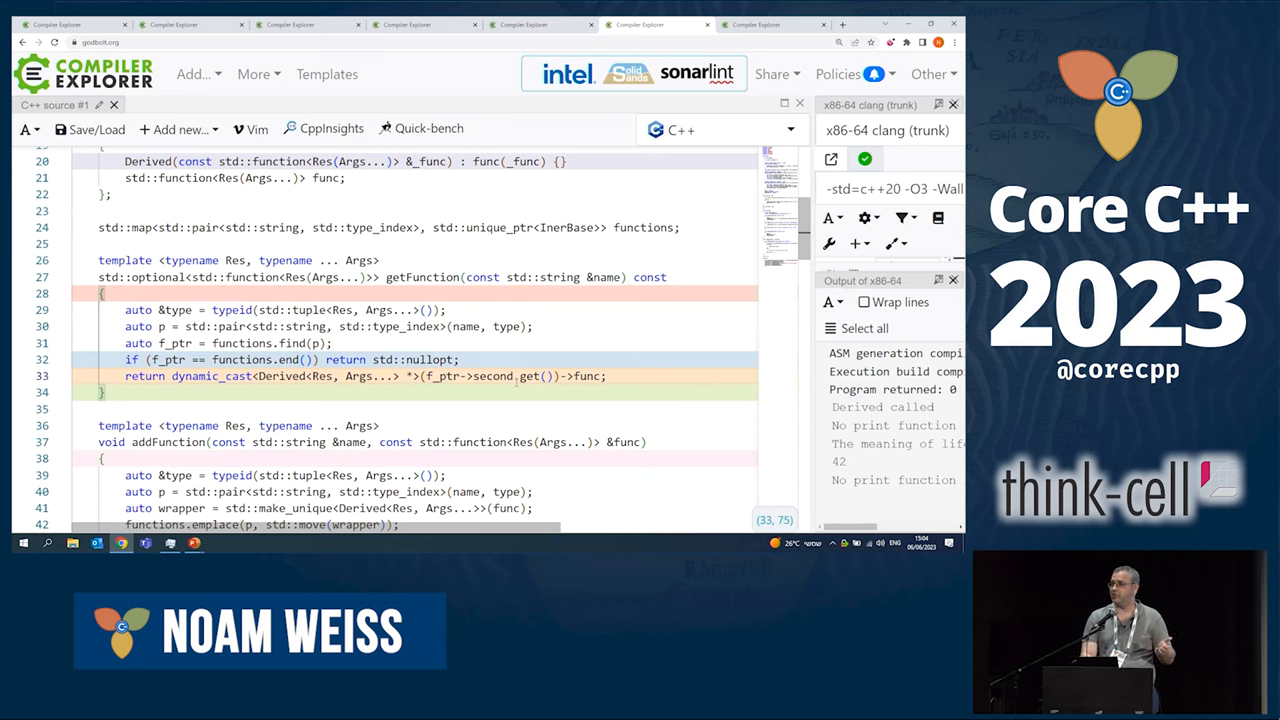
Mark getFunction's nullopt return, then scroll to Derived's constructor registering the print lambda
{"action": "left_click", "coordinate": [430, 359]}
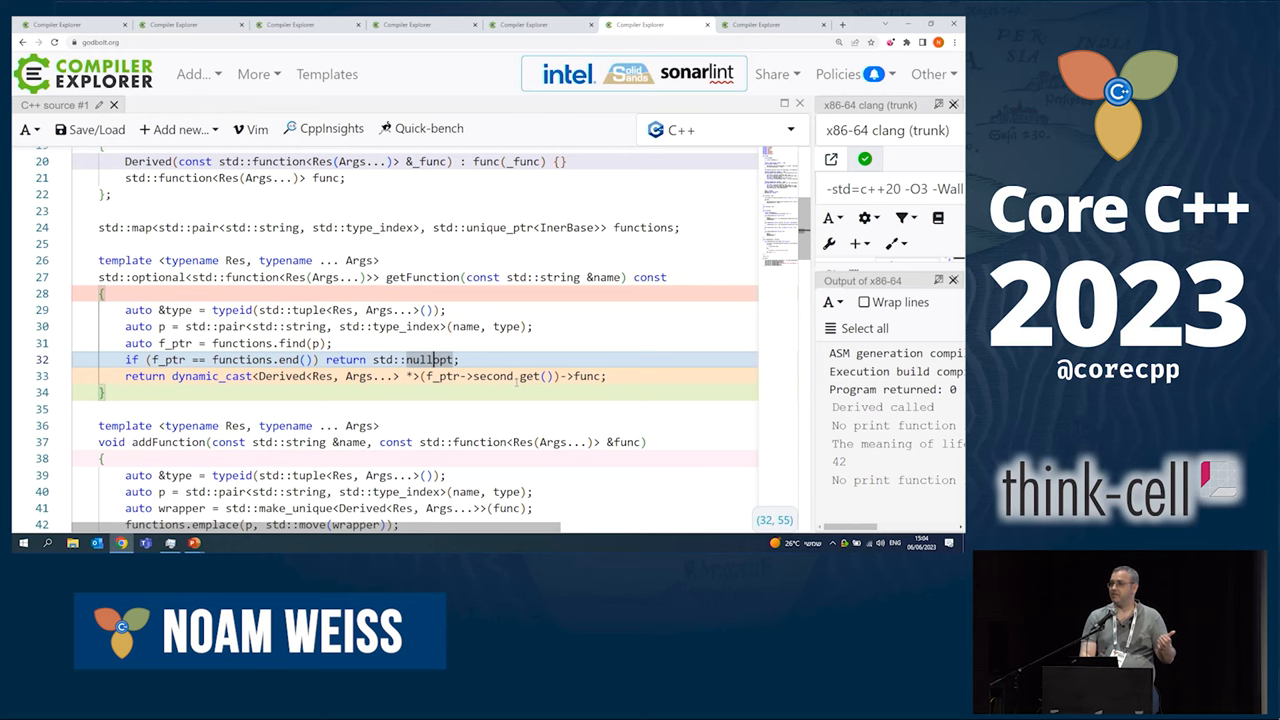
{"action": "scroll", "scroll_direction": "up", "scroll_amount": 3}
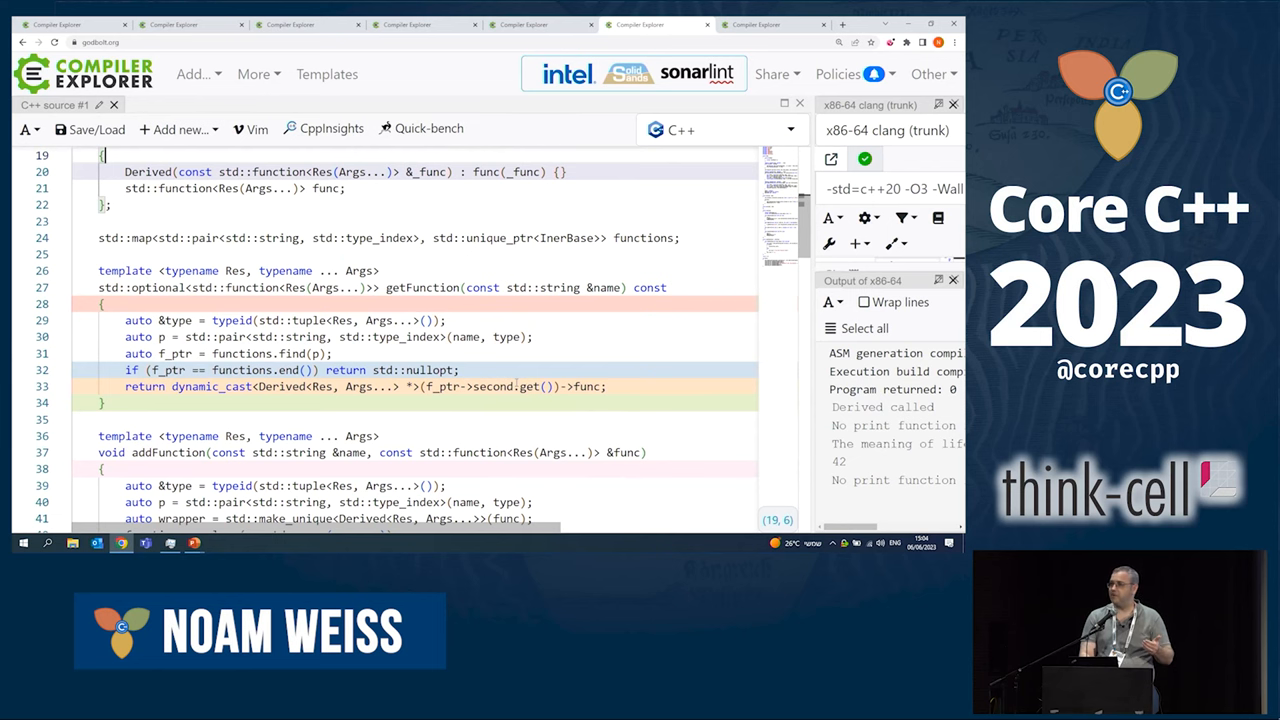
{"action": "scroll", "scroll_direction": "down", "scroll_amount": 3}
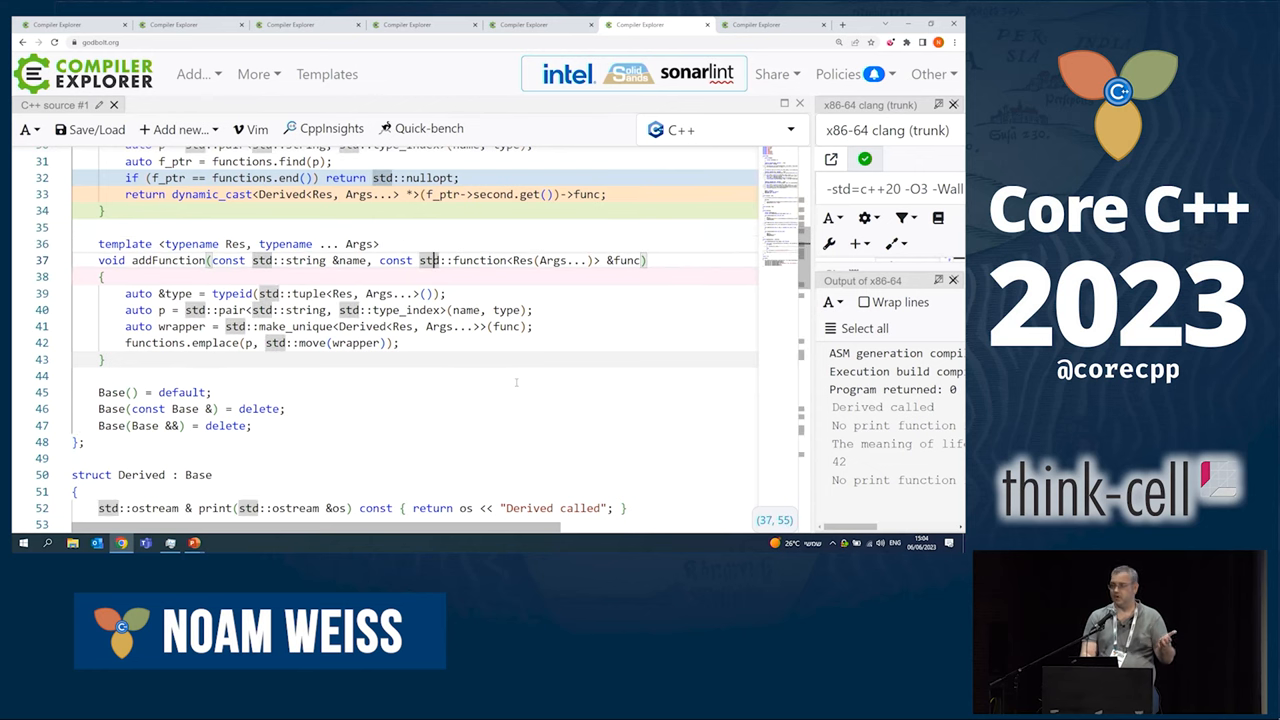
{"action": "scroll", "scroll_direction": "down", "scroll_amount": 3}
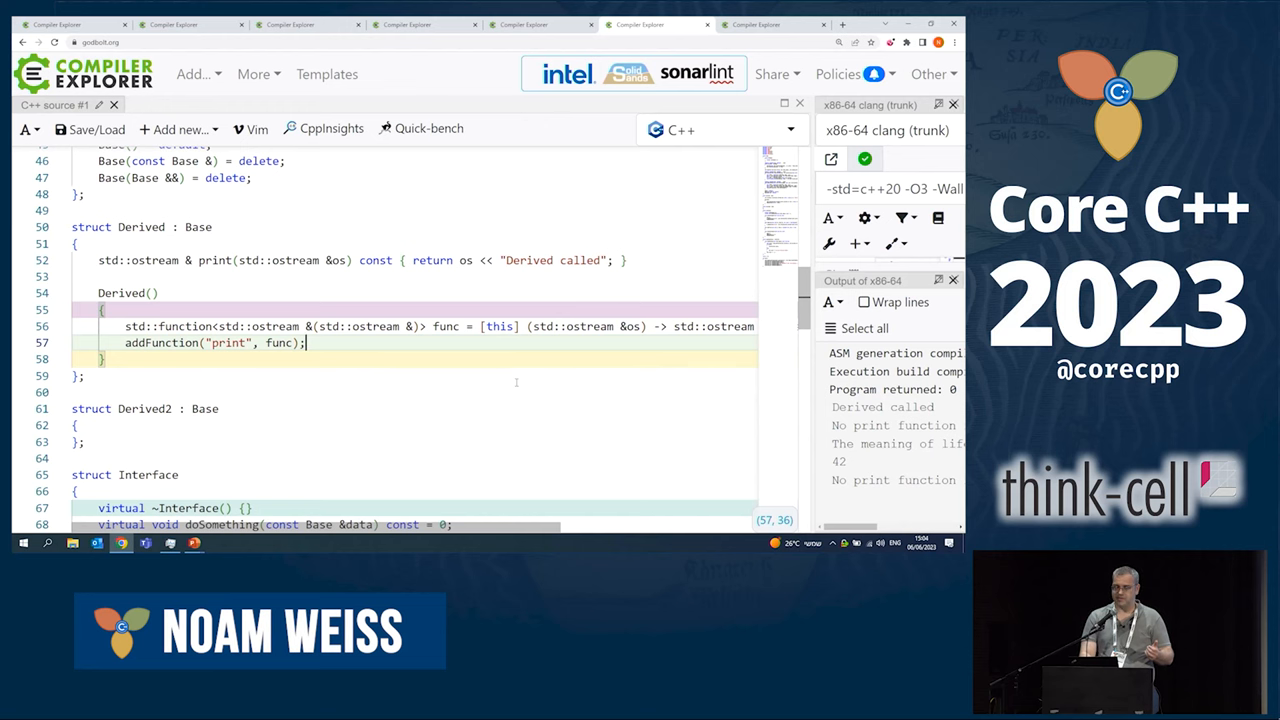
Mark struct Base's name, then scroll down to doSomethingEx and the addPrint overloads
{"action": "scroll", "scroll_direction": "up", "scroll_amount": 3}
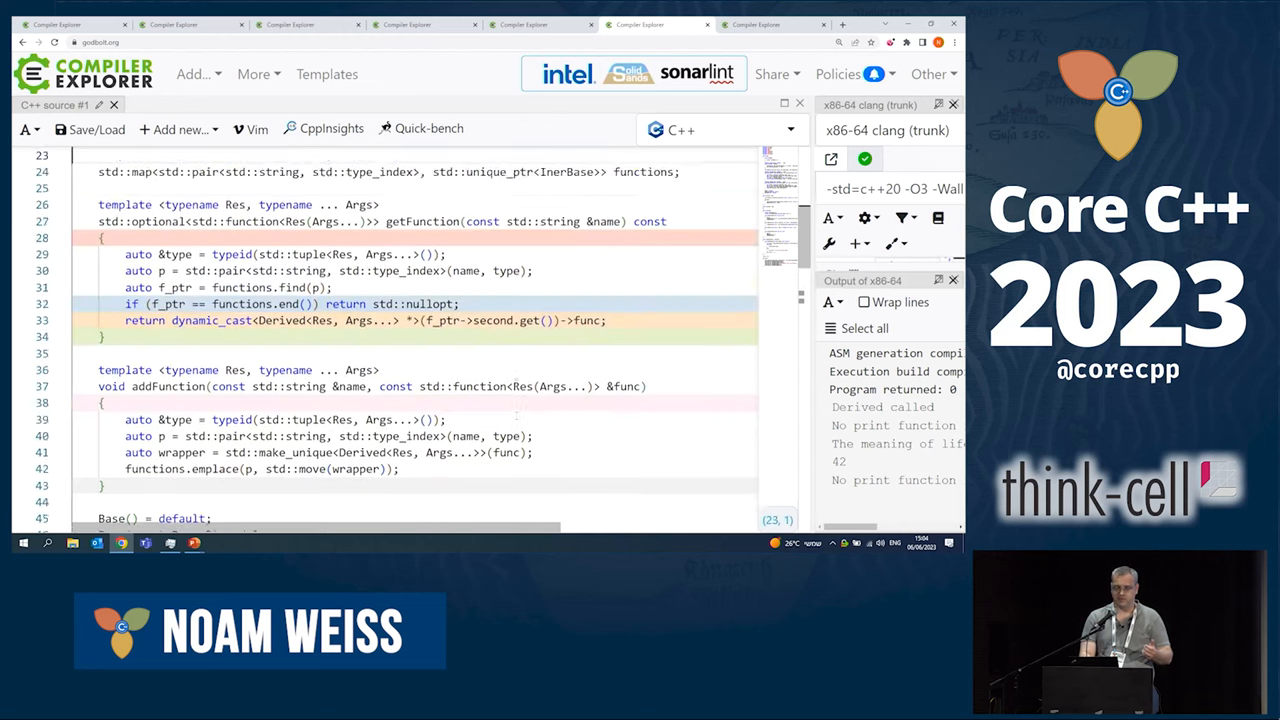
{"action": "scroll", "scroll_direction": "up", "scroll_amount": 3}
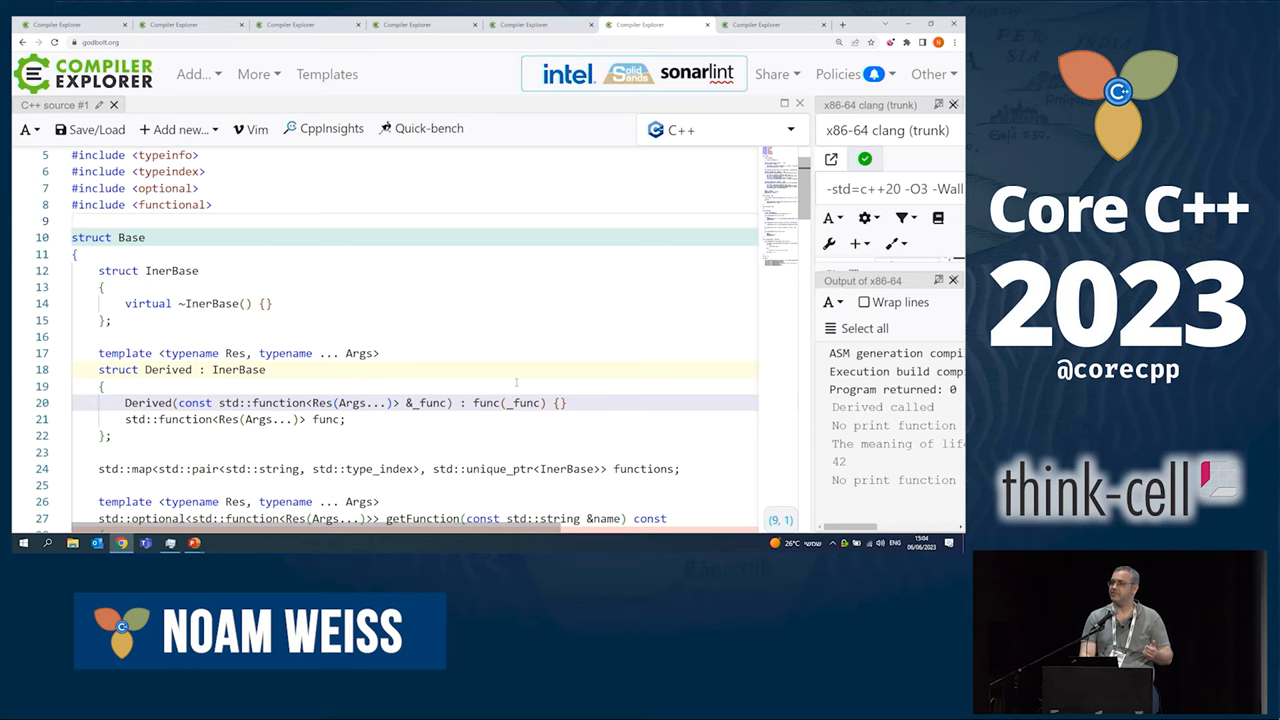
{"action": "left_click", "coordinate": [146, 237]}
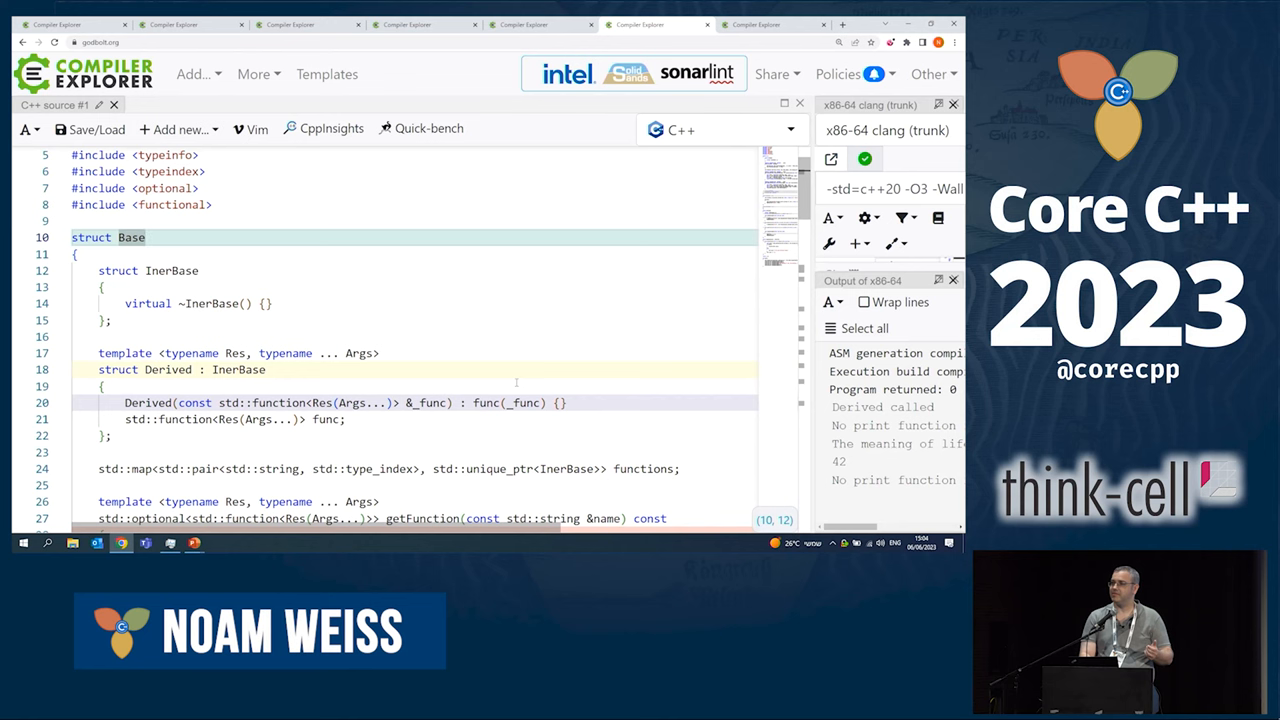
{"action": "scroll", "scroll_direction": "down", "scroll_amount": 3}
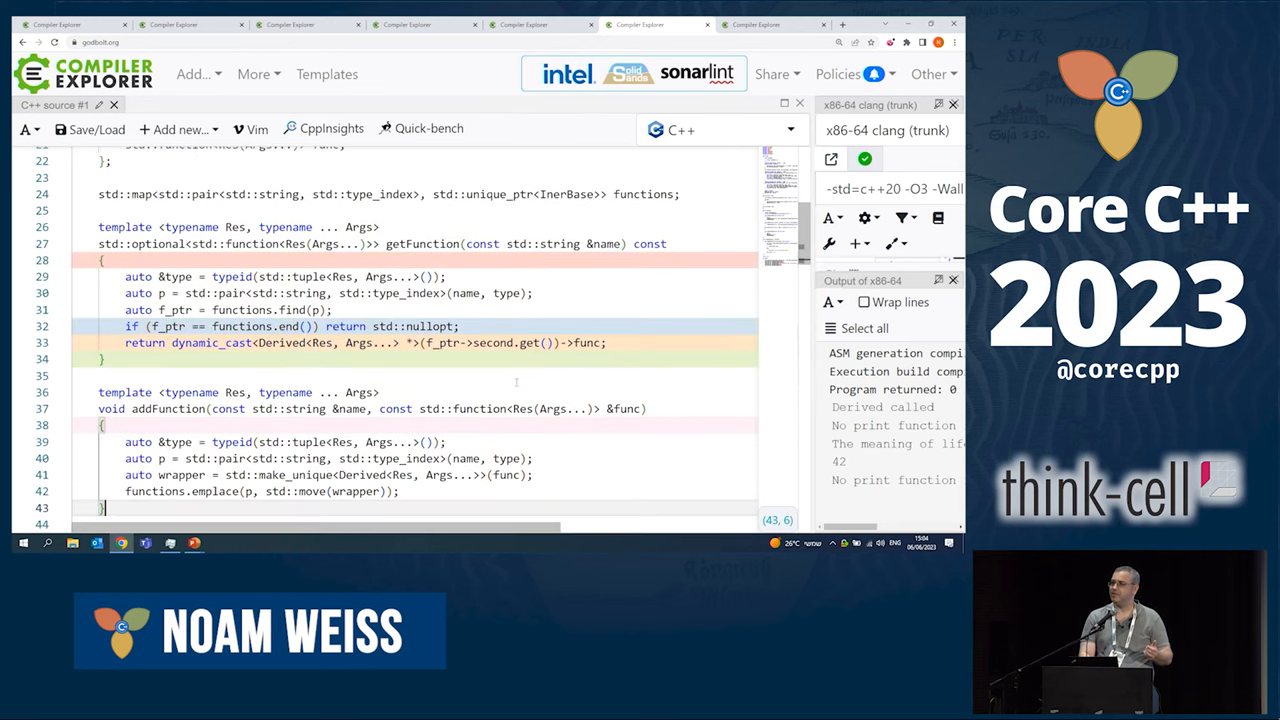
{"action": "scroll", "scroll_direction": "down", "scroll_amount": 3}
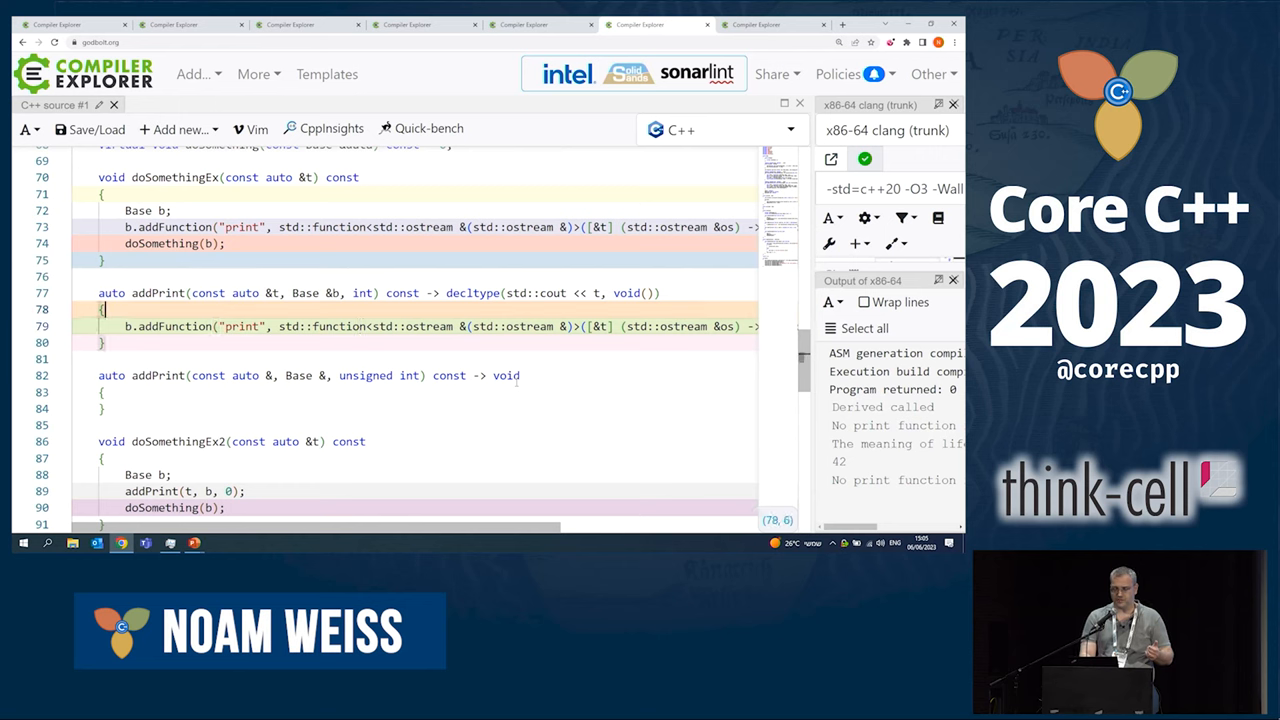
{"action": "left_click", "coordinate": [247, 293]}
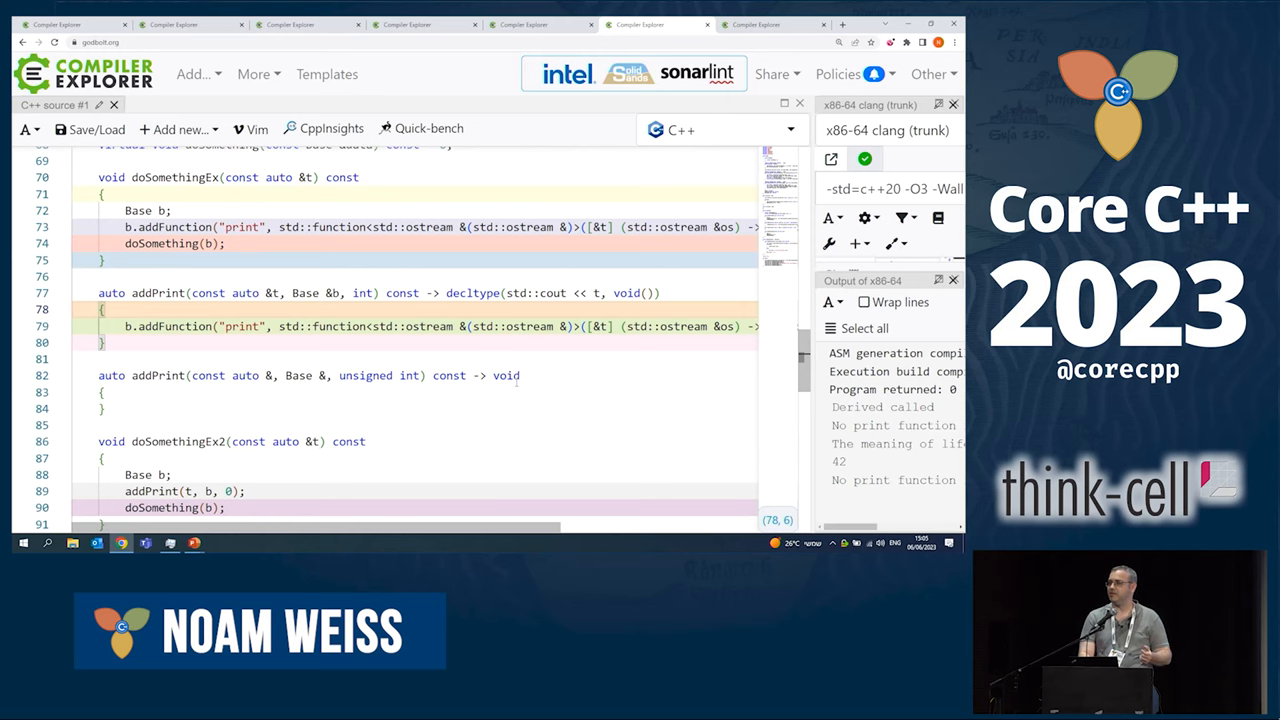
{"action": "scroll", "scroll_direction": "down", "scroll_amount": 3}
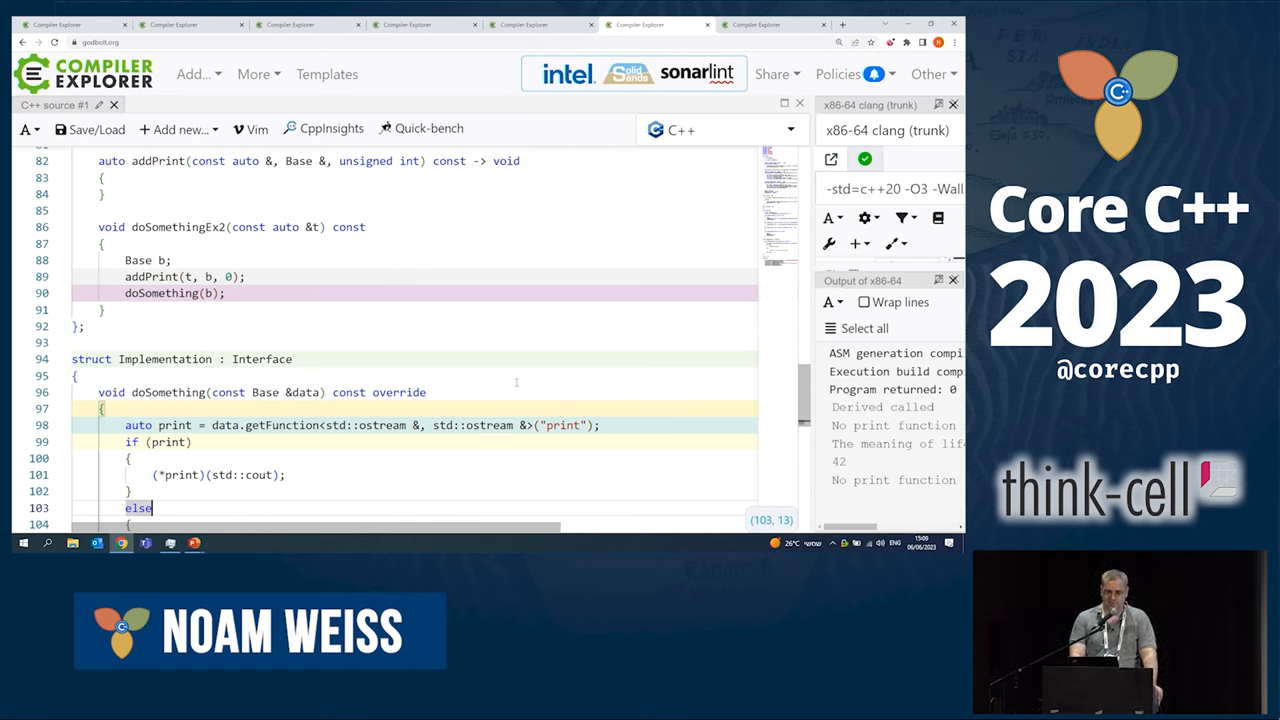
{"action": "scroll", "scroll_direction": "up", "scroll_amount": 3}
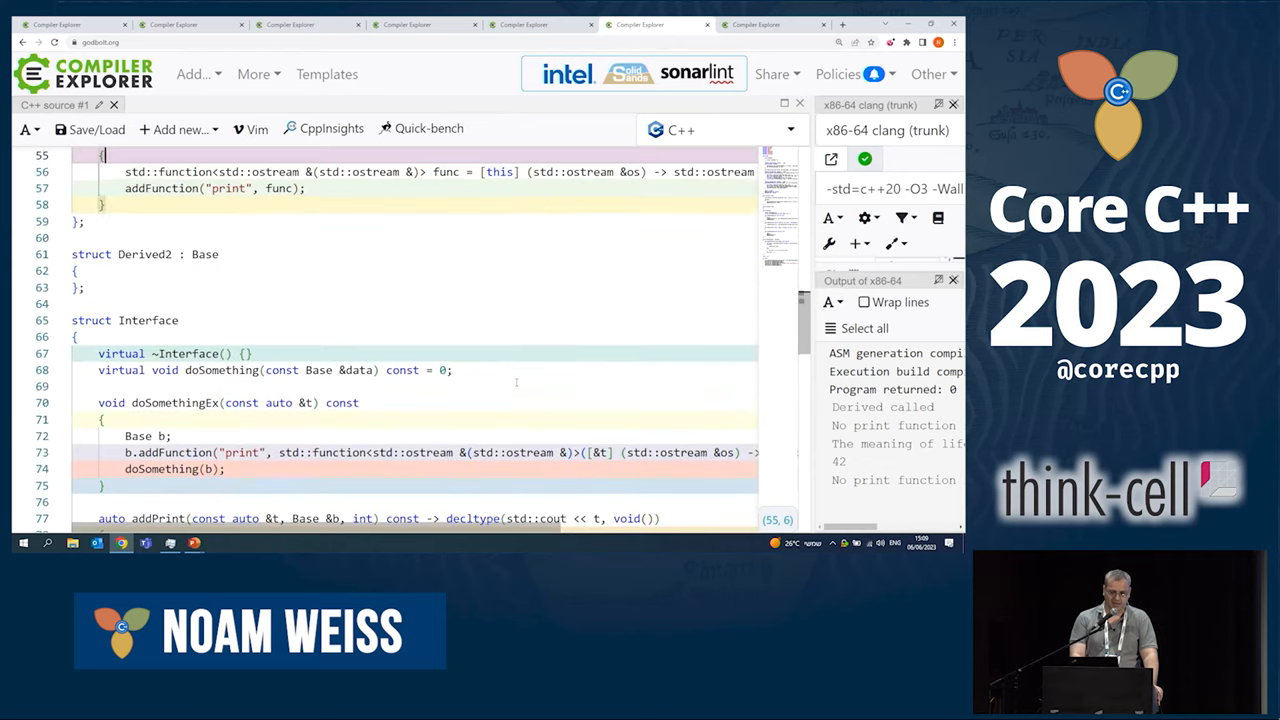
{"action": "scroll", "scroll_direction": "up", "scroll_amount": 3}
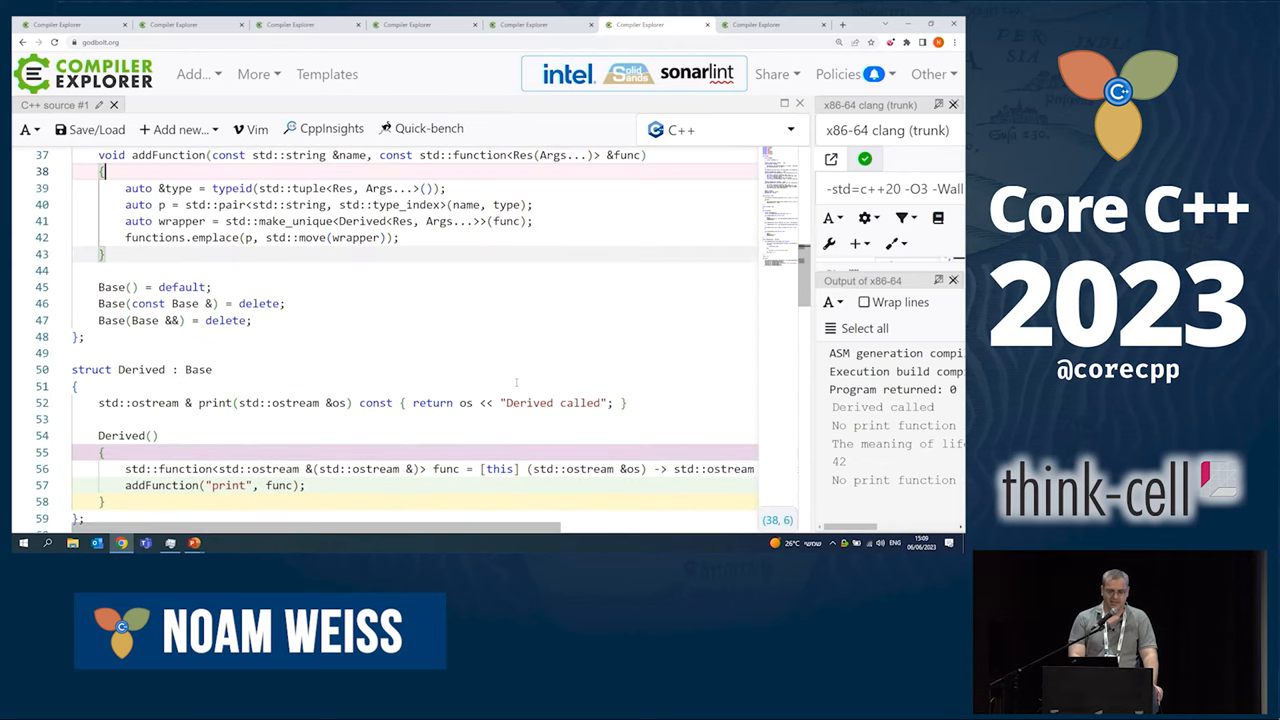